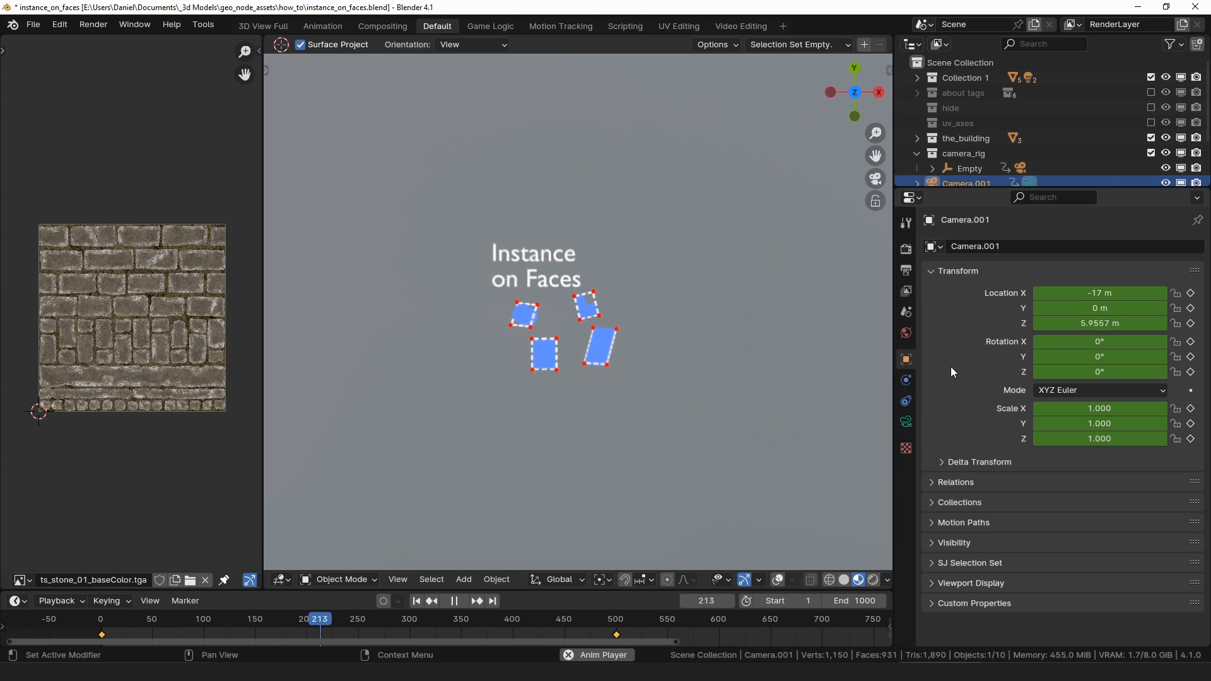
- Edit the frame mesh and return to Object Mode with the frame upright, rotated 90° on X
left_click(454, 600)
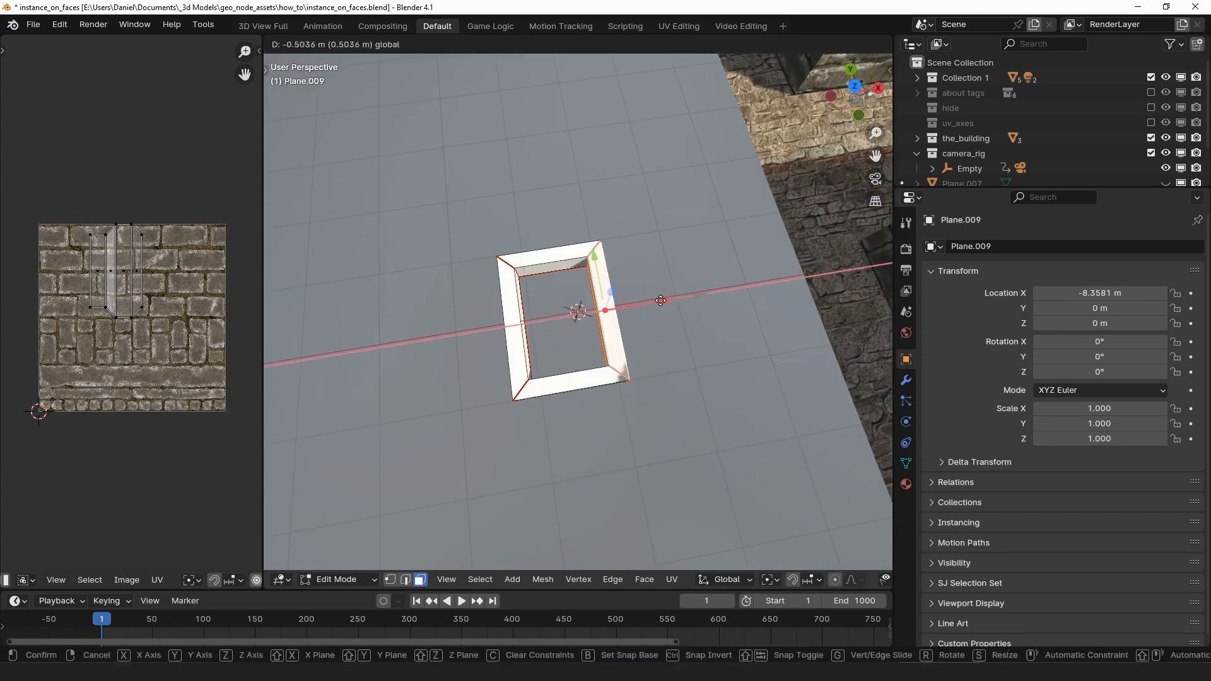
key("Tab")
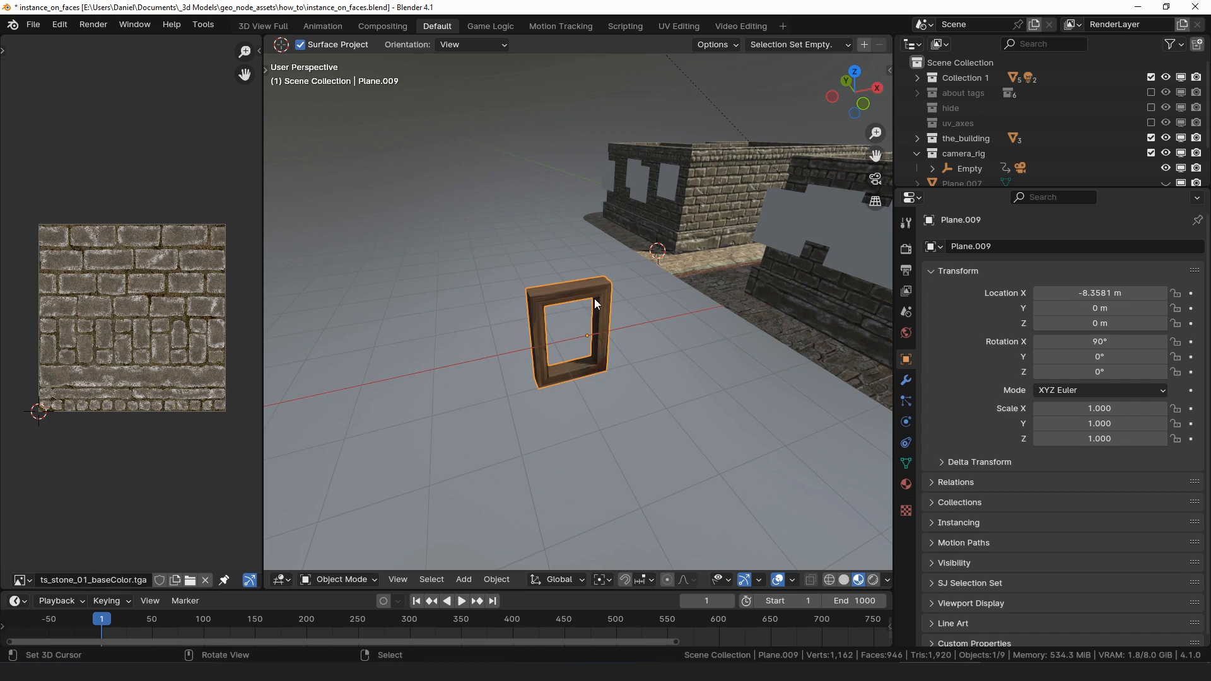
- Rename the frame to 'window' and move it into a new collection named 'instances'
type("window")
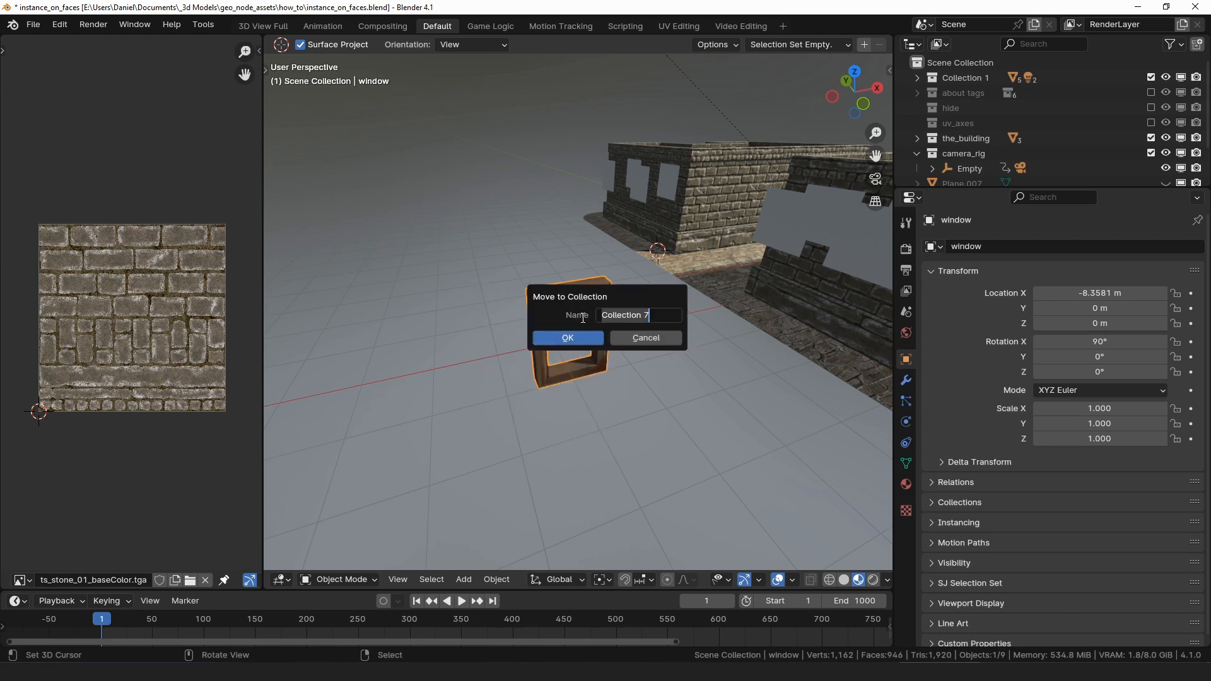
type("instances")
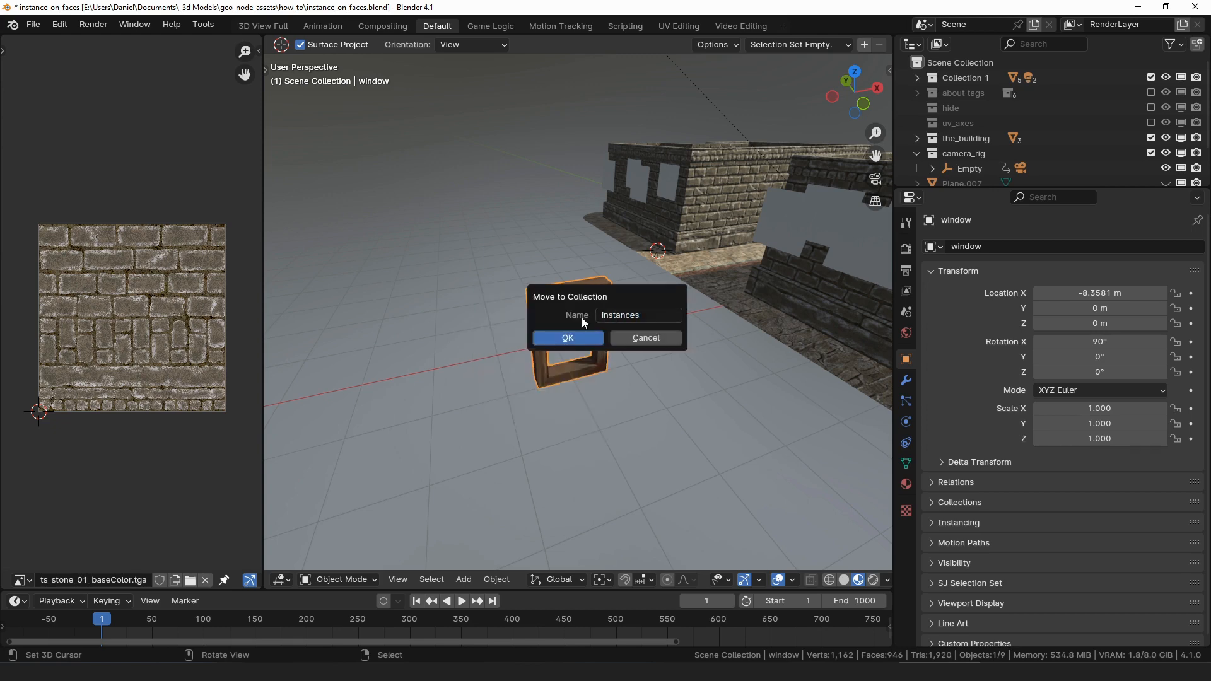
left_click(566, 338)
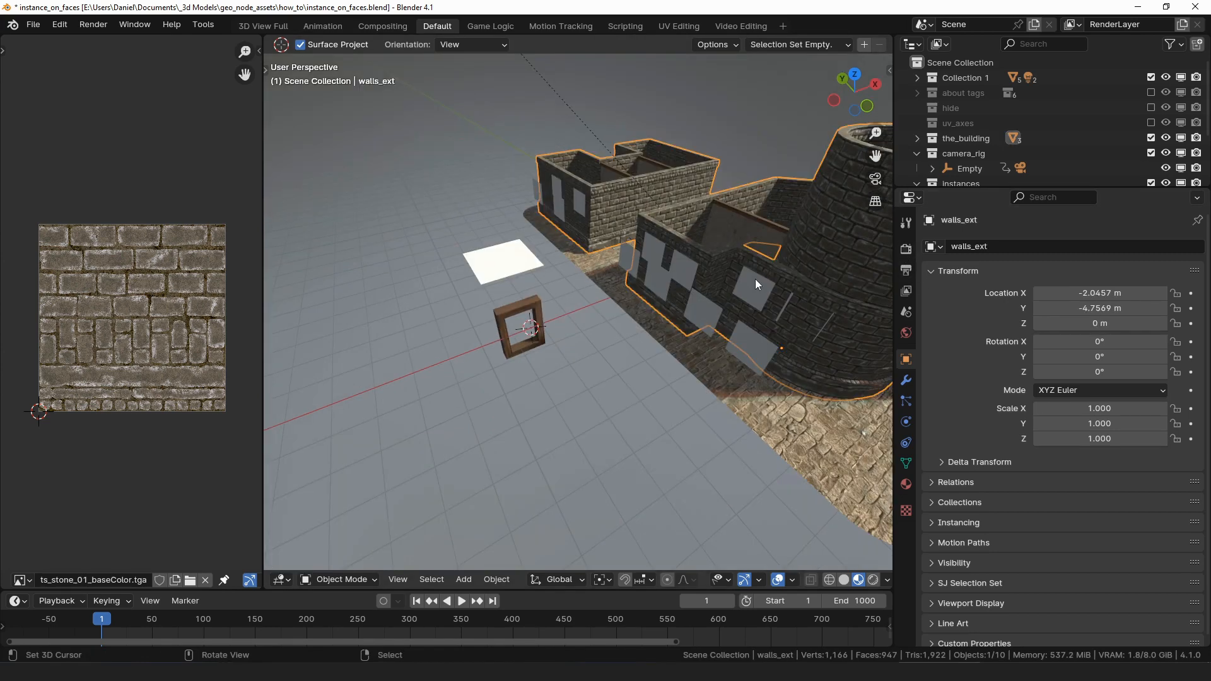
- Add the Instance on Faces node asset to the plane, sourcing instances from the 'instances' collection
key("g")
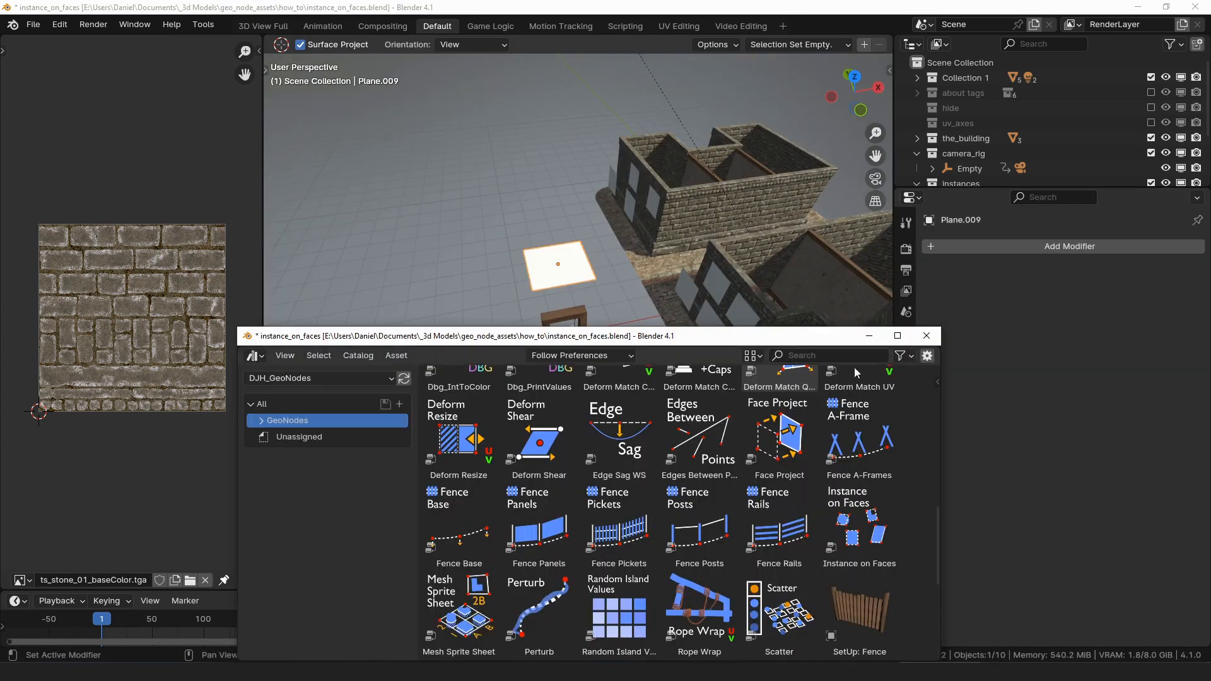
left_click(858, 524)
type("ins")
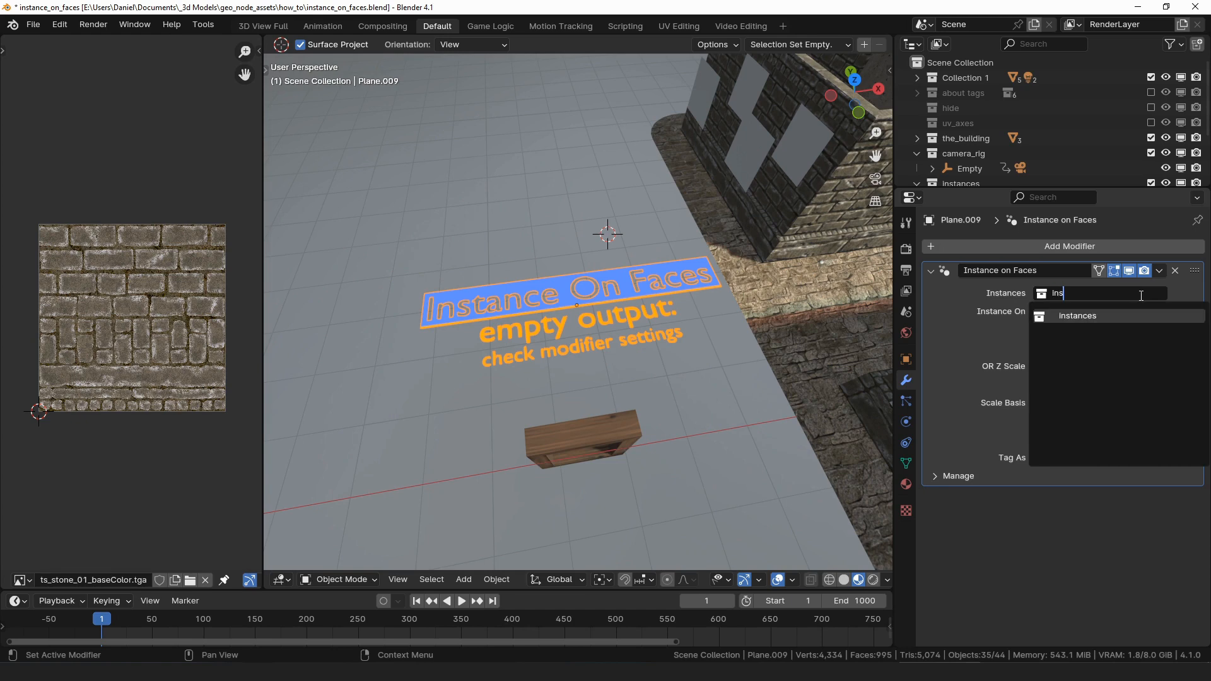
left_click(1076, 315)
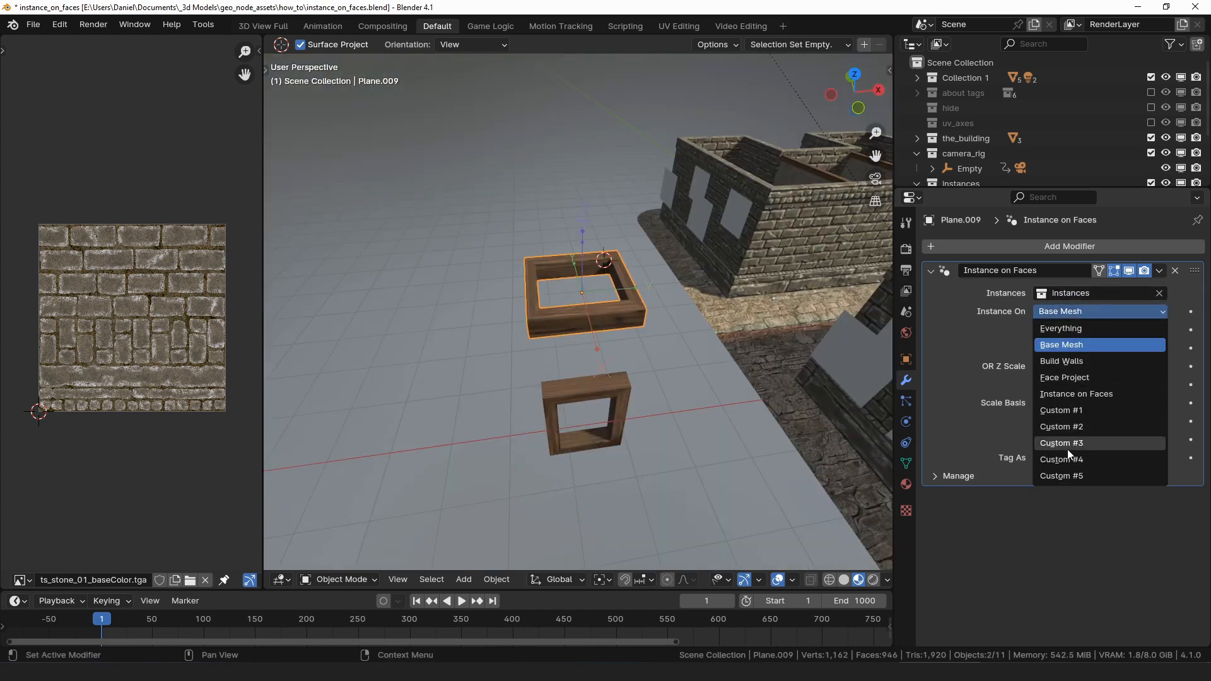
- Set Instance On to Base Mesh so the frame sits on the plane's own face, then reselect the plane
left_click(1062, 345)
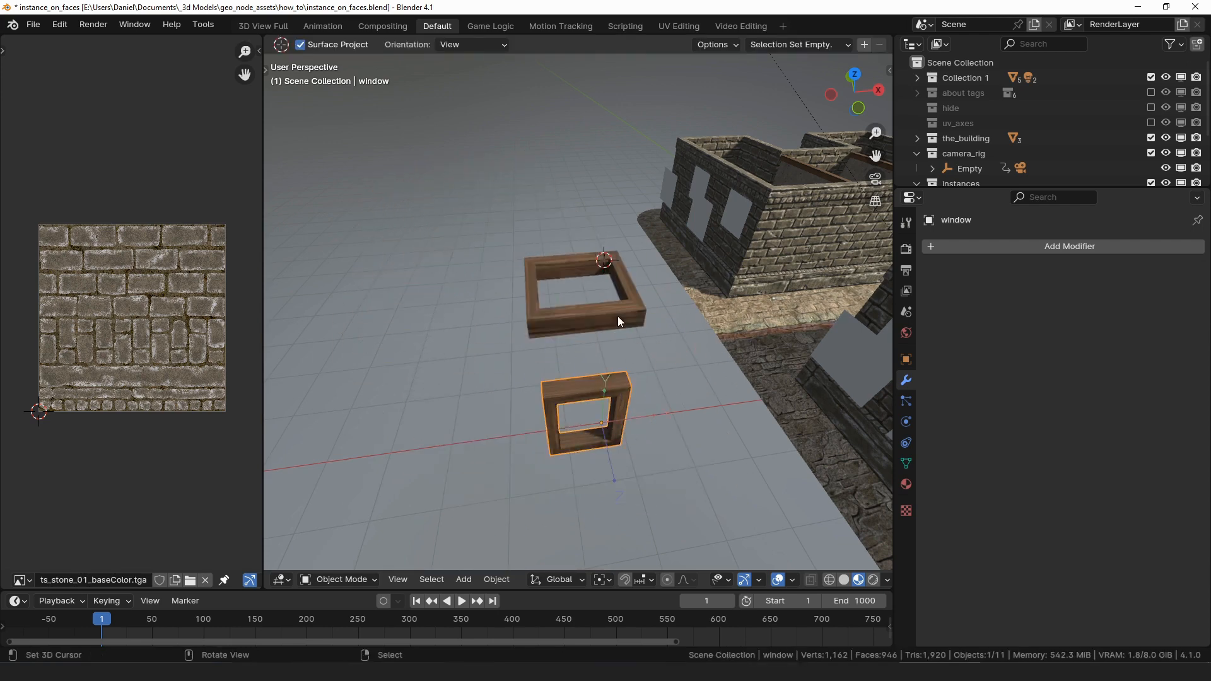
left_click(586, 297)
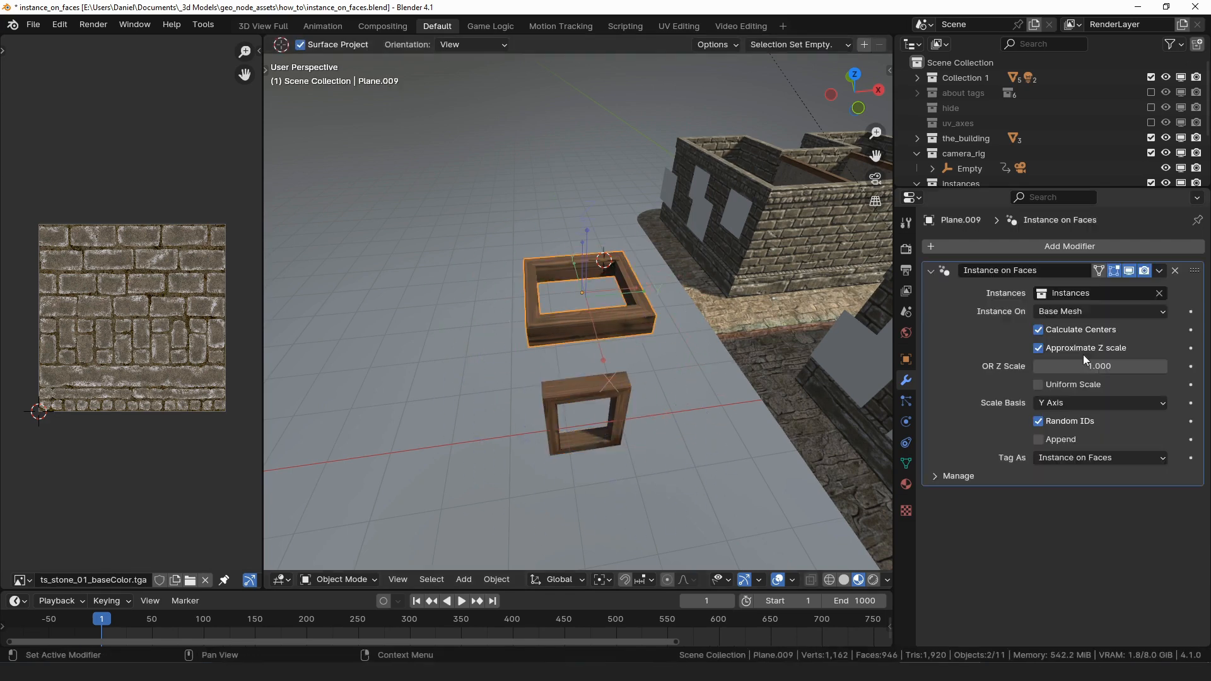
- Turn off Approximate Z scale, try an OR Z Scale of about 3, then reset it to 1.000
left_click(1038, 348)
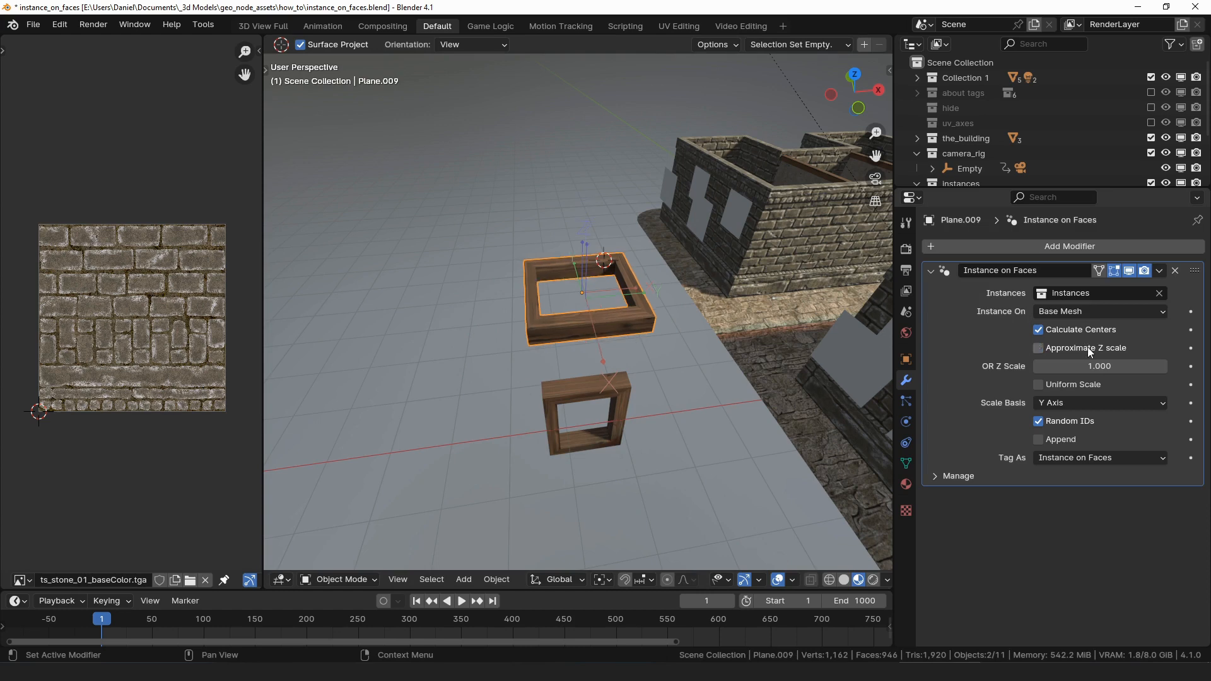
left_click(1038, 348)
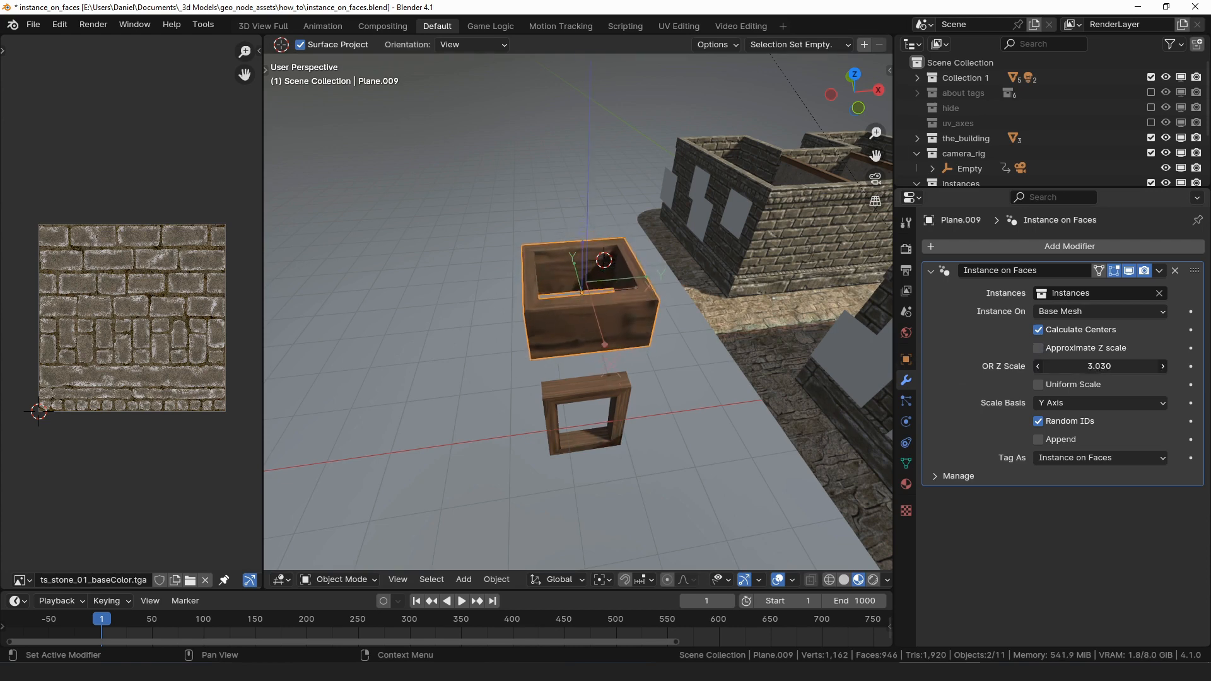
left_click(1098, 366)
type("1.000")
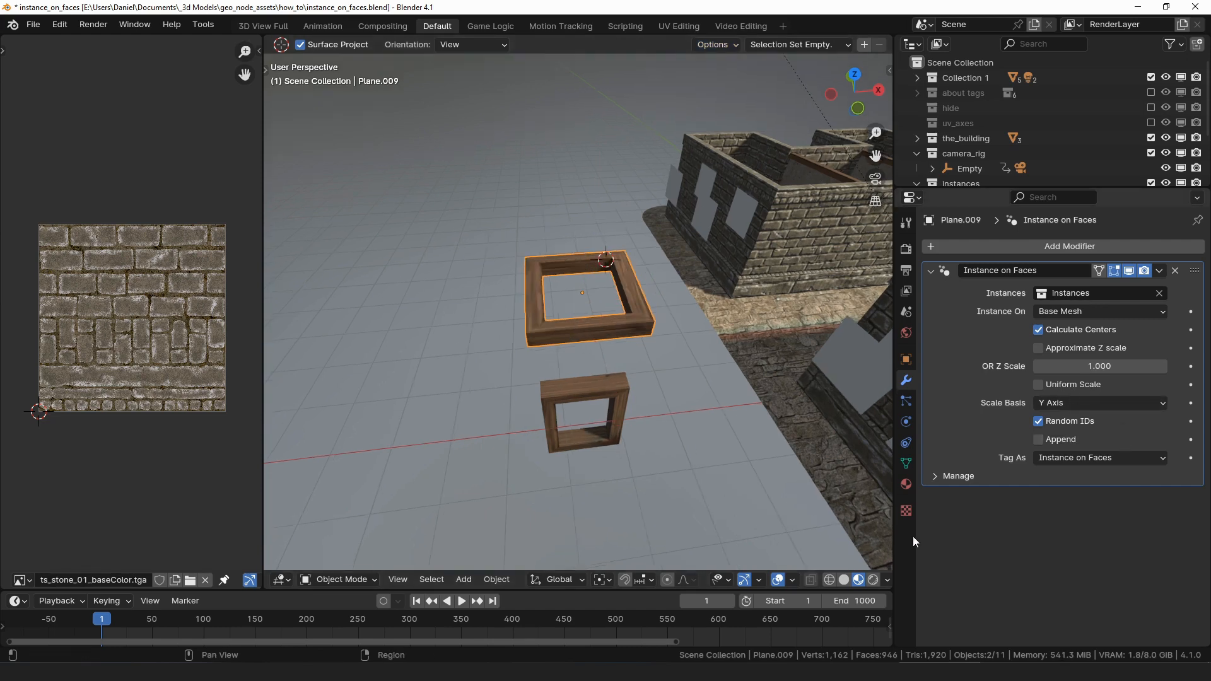
- Enable Uniform Scale and stretch the plane's face into a rectangle in Edit Mode
left_click(1038, 385)
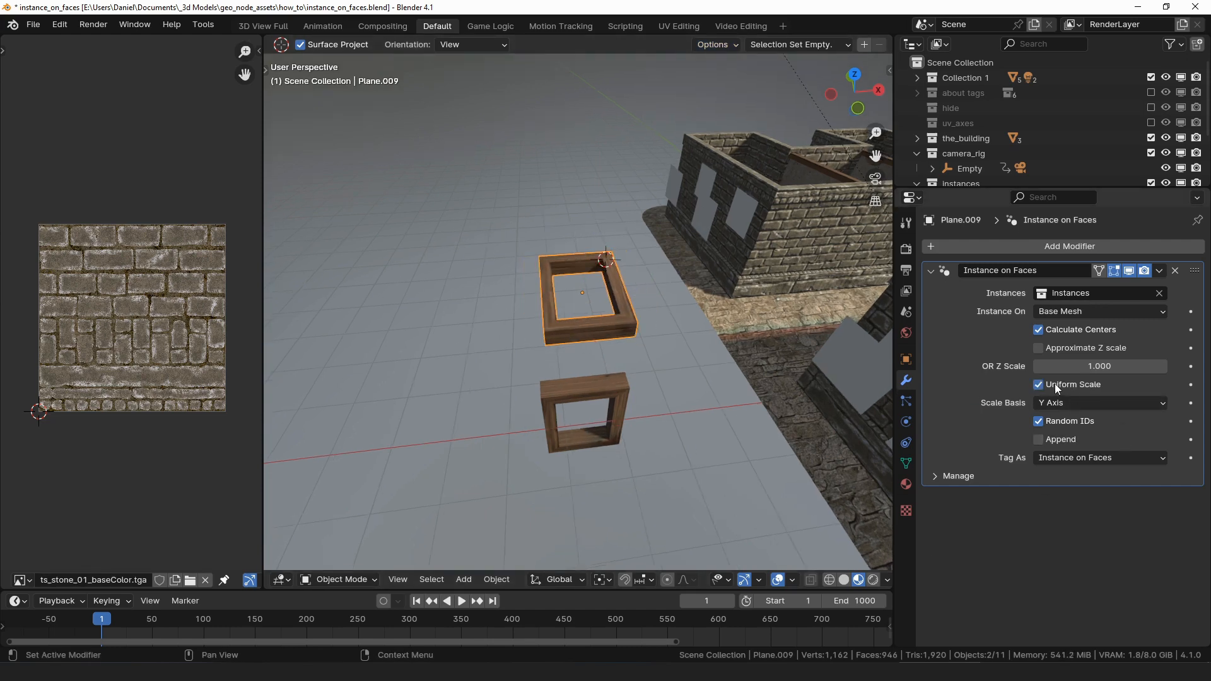
key("Tab")
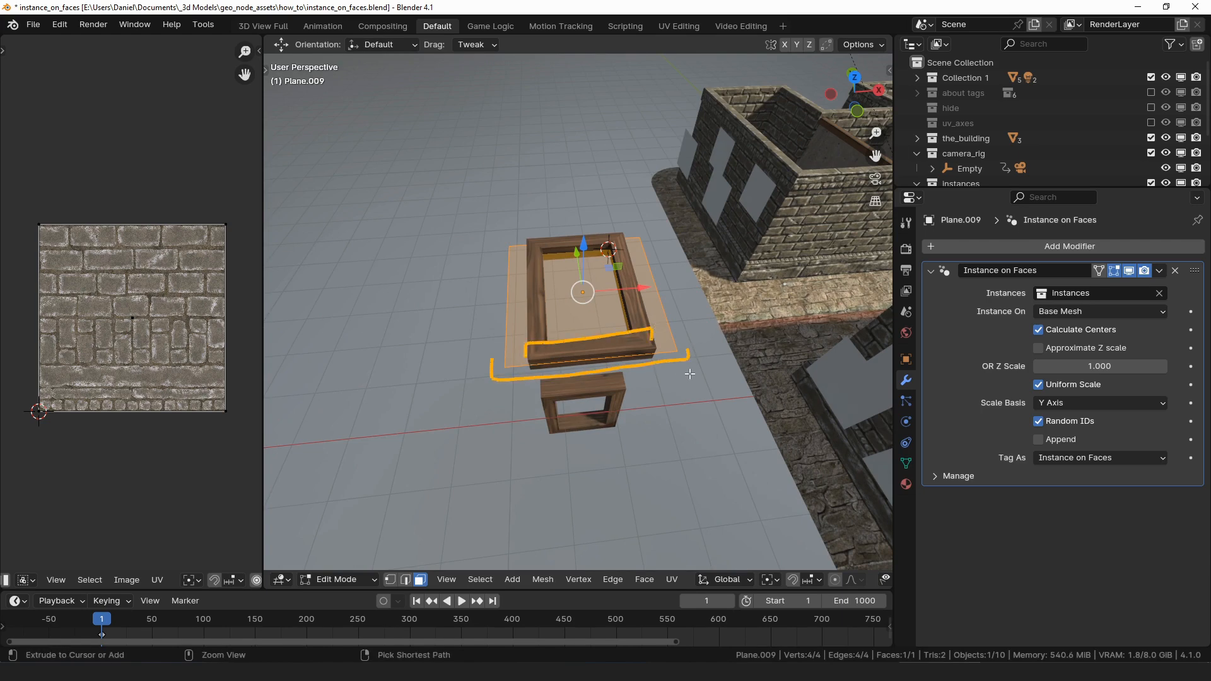
key("q")
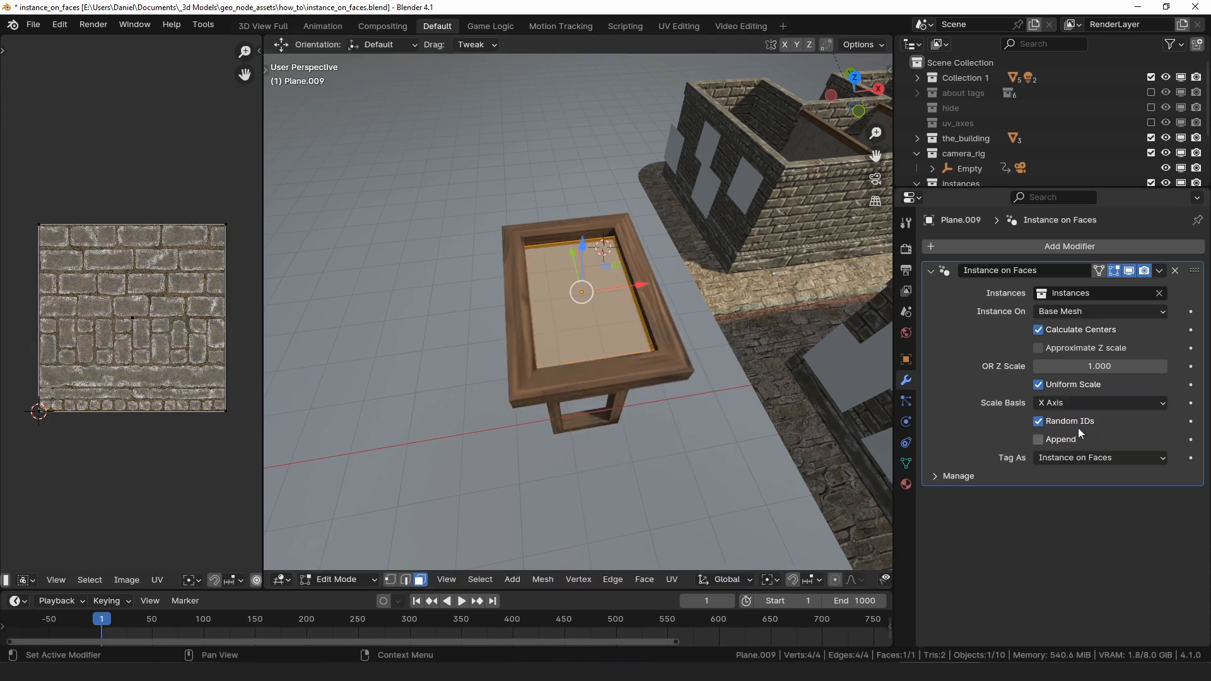
- Try Scale Basis Y Axis and Average for the instanced frames
left_click(1096, 402)
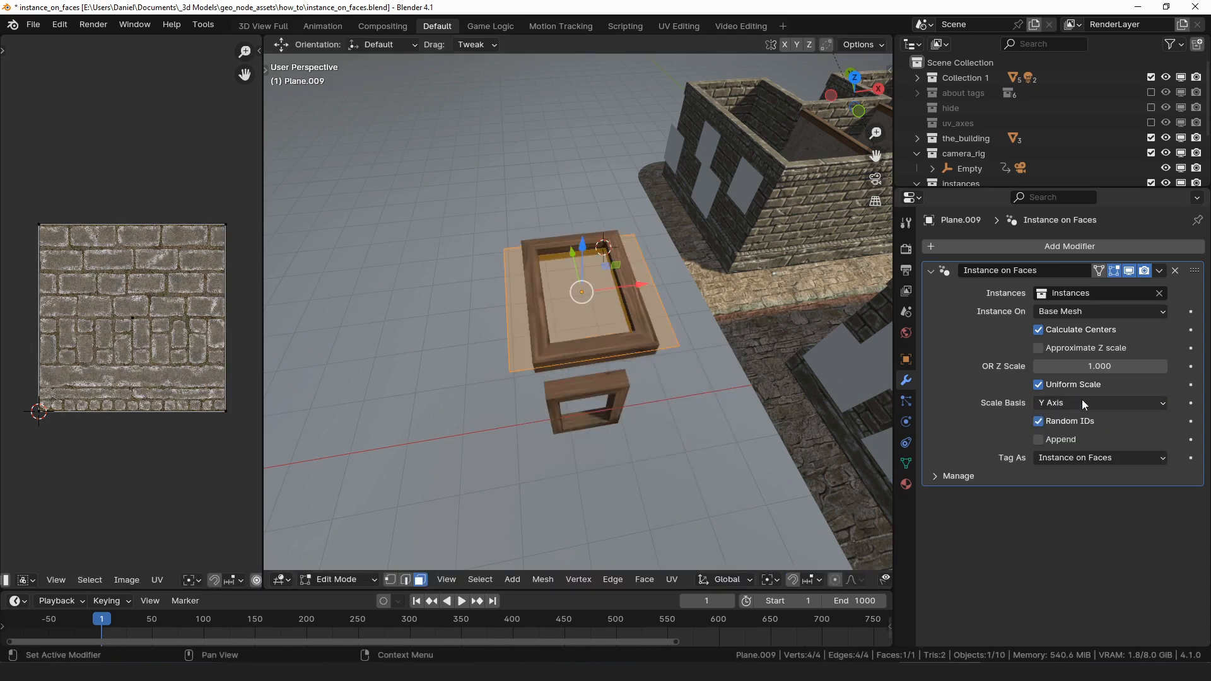
left_click(1096, 403)
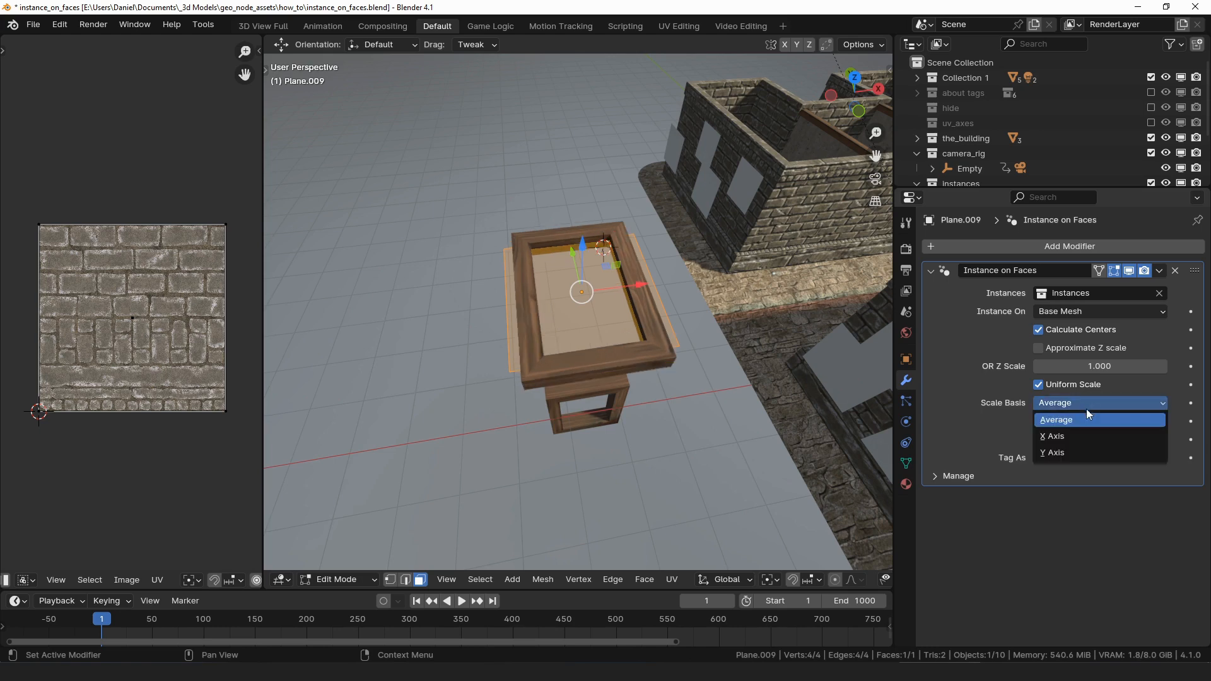
left_click(1052, 451)
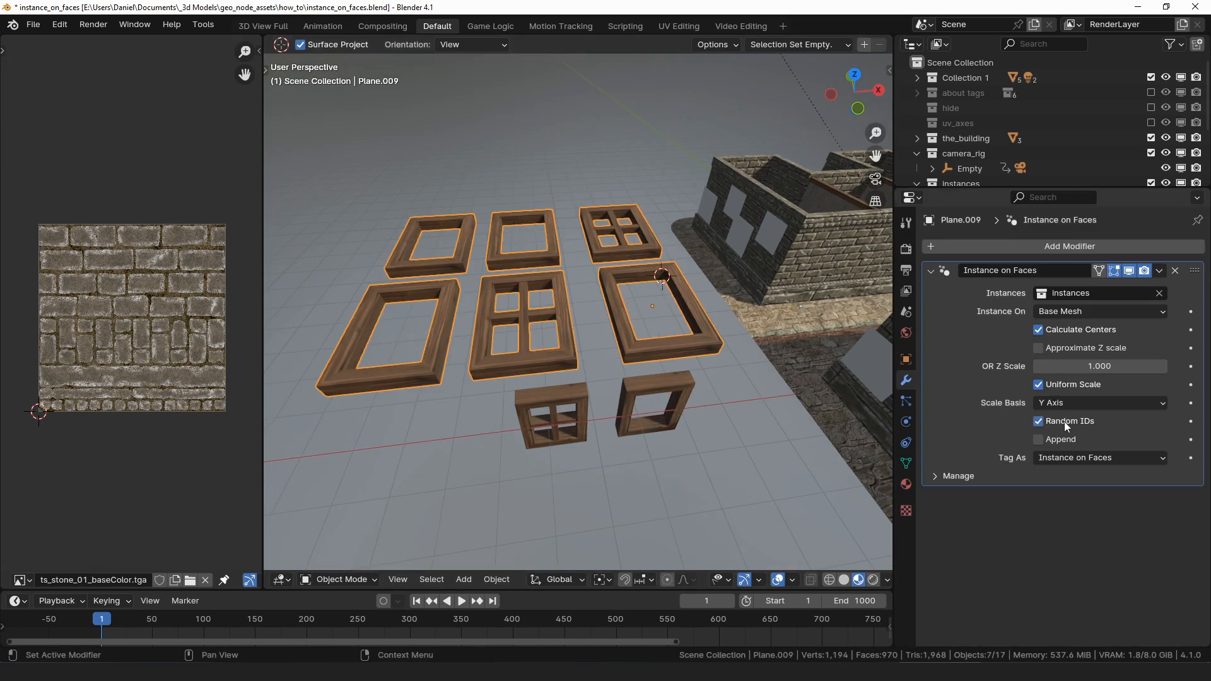
- Toggle Random IDs so the six faces show mixed window frame variants
left_click(1038, 421)
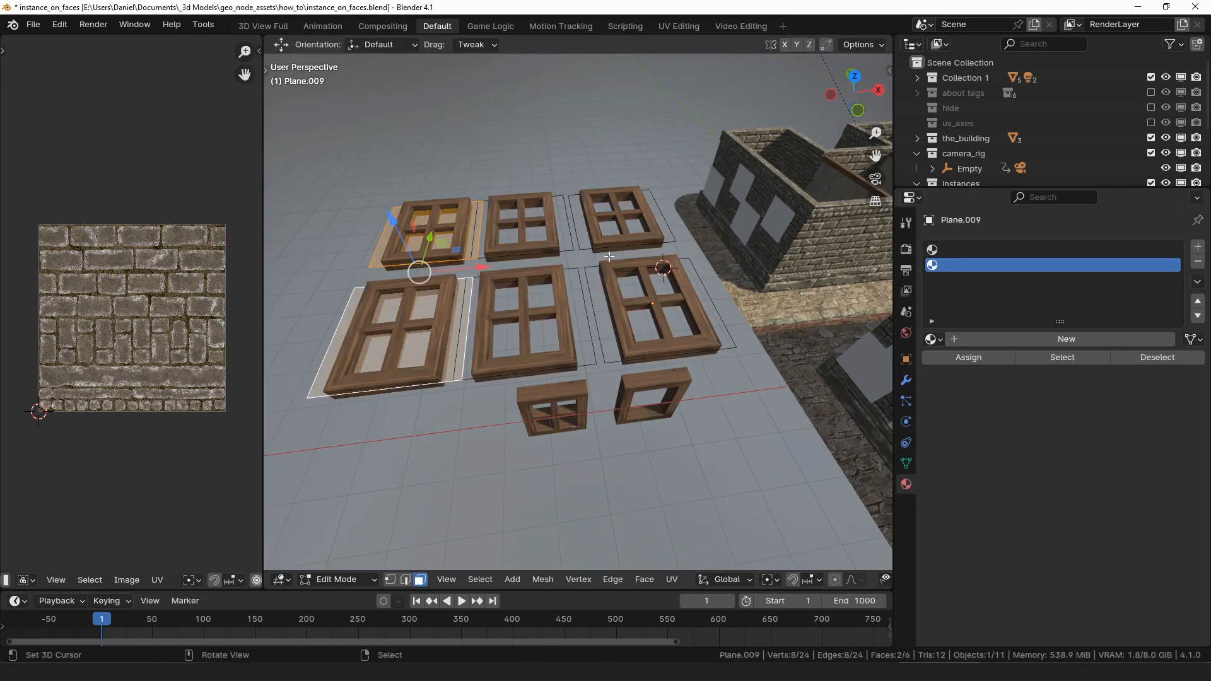
- Assign a different material slot to a selected plane face to switch its window variant
left_click(967, 357)
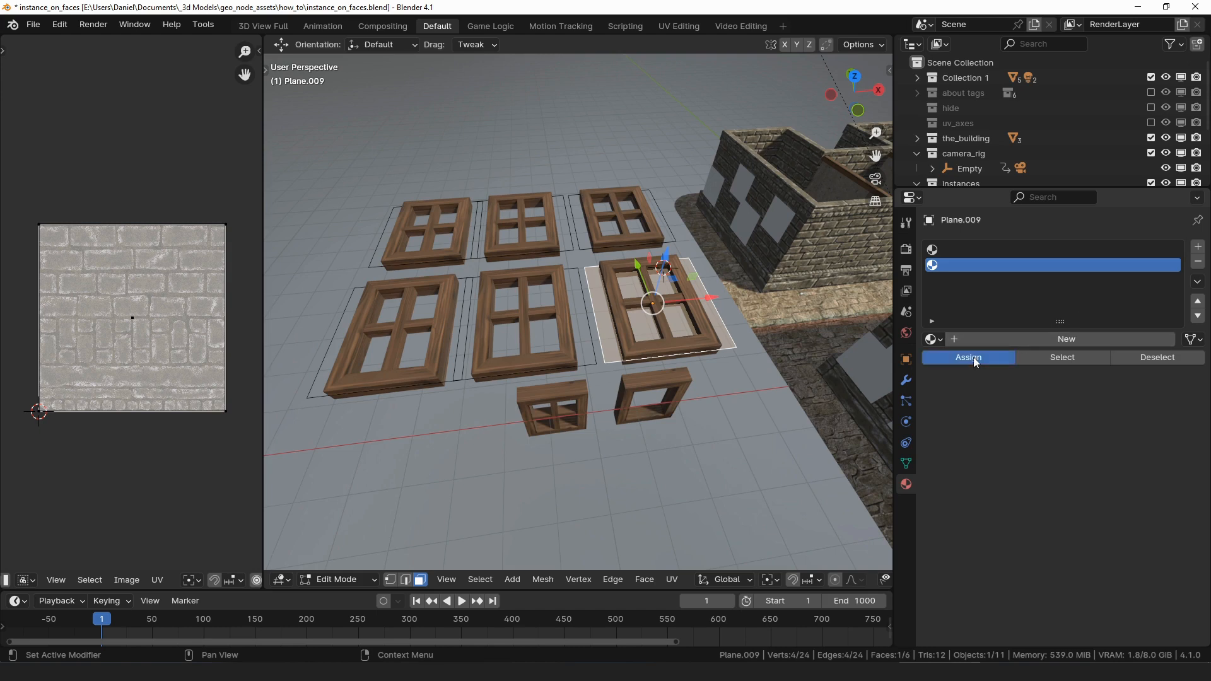
left_click(969, 357)
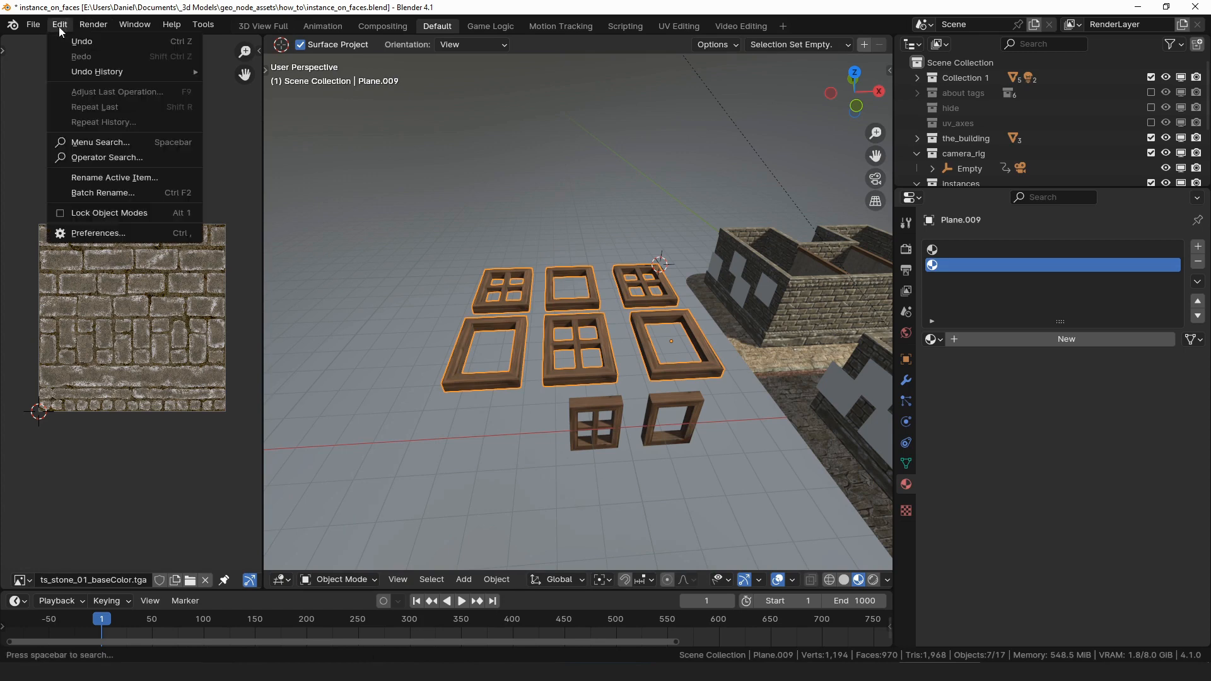
- Install and enable the DJH Utils 1.41.0 add-on from djh_utils_v1_41.zip, then close Preferences
left_click(98, 233)
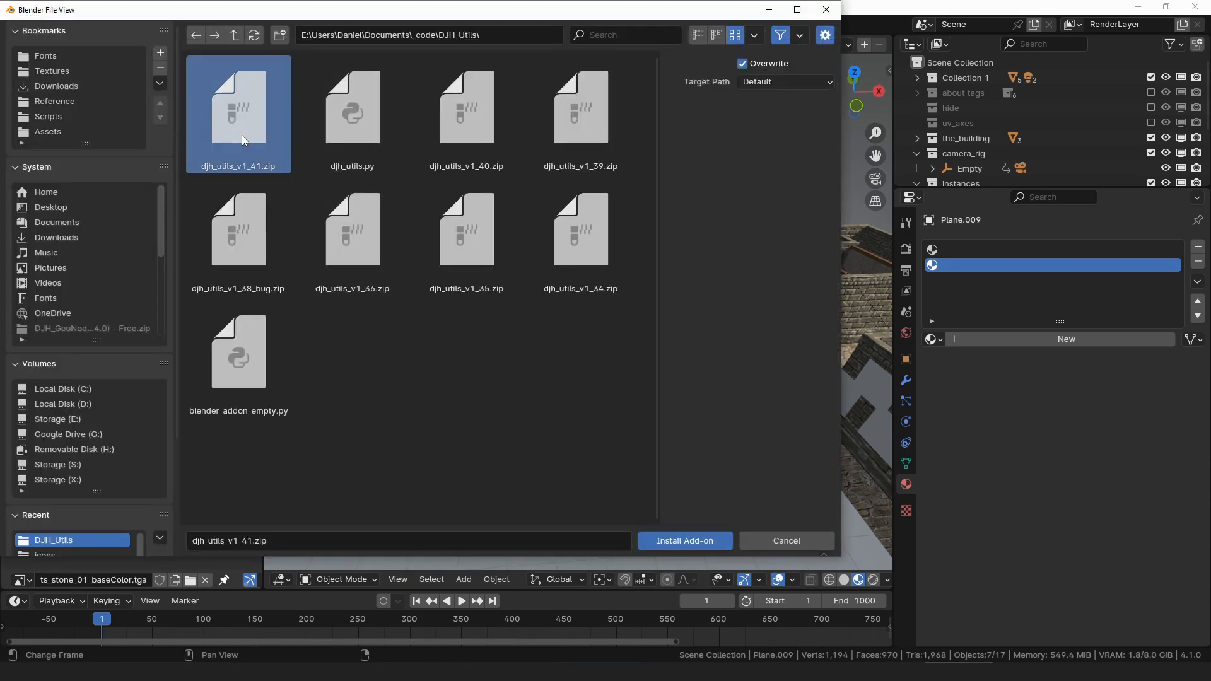
left_click(682, 540)
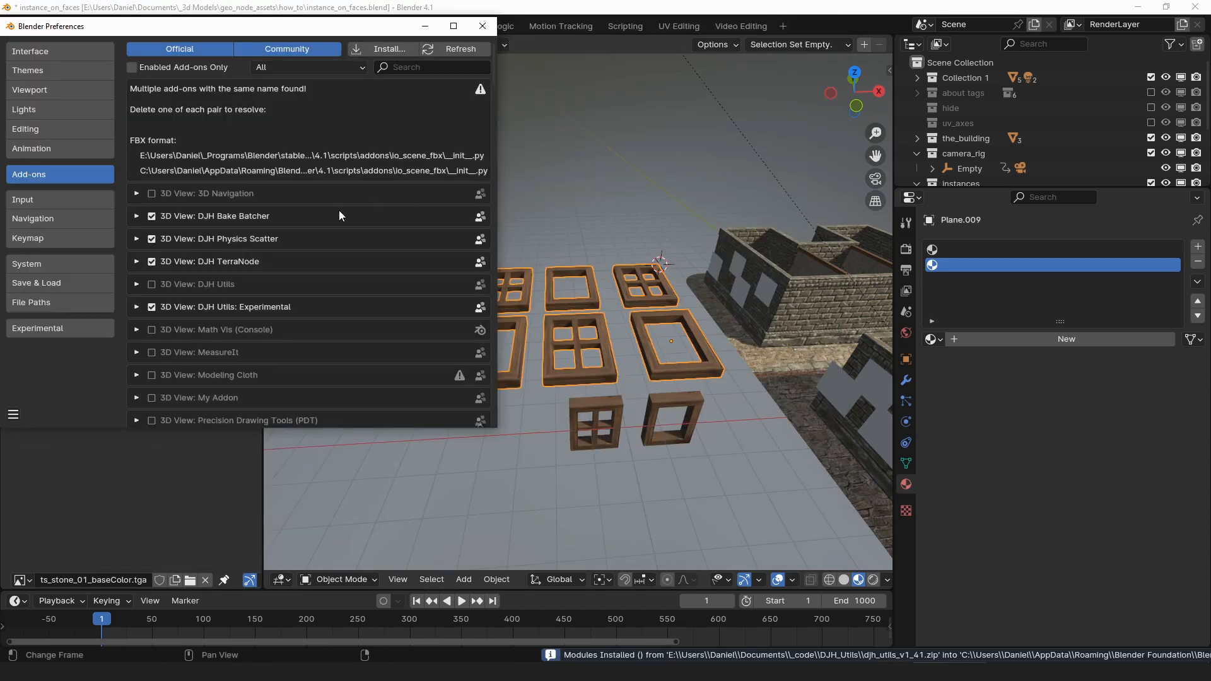
left_click(136, 284)
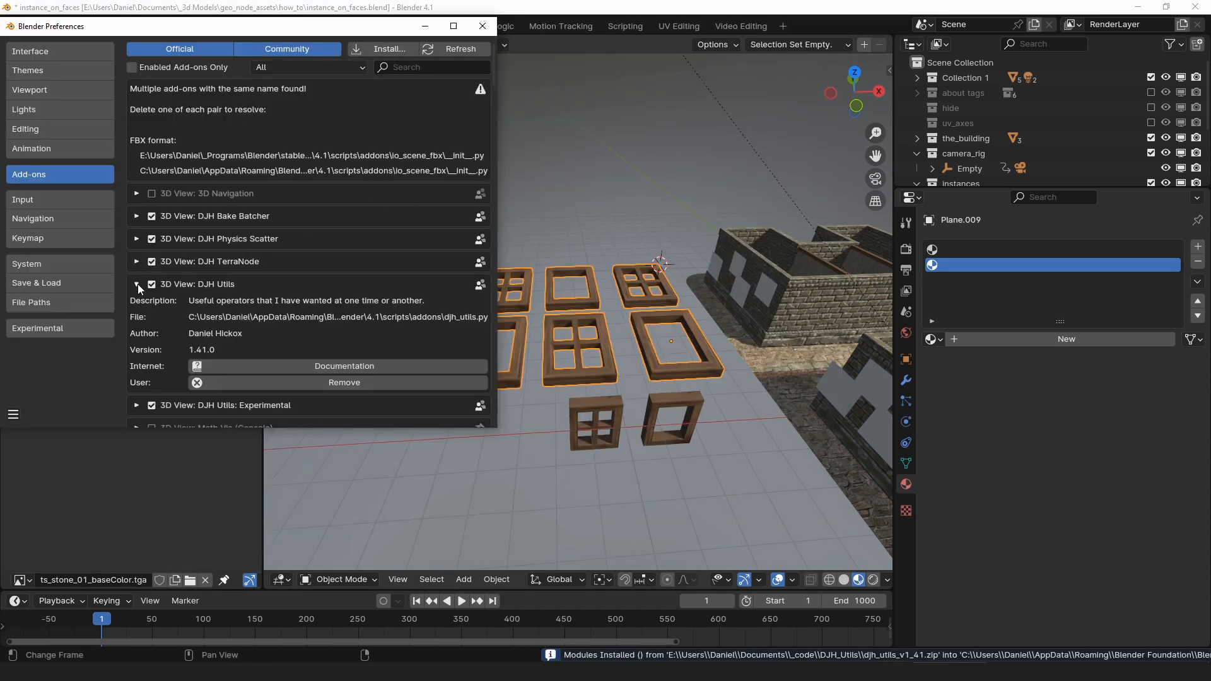
left_click(482, 26)
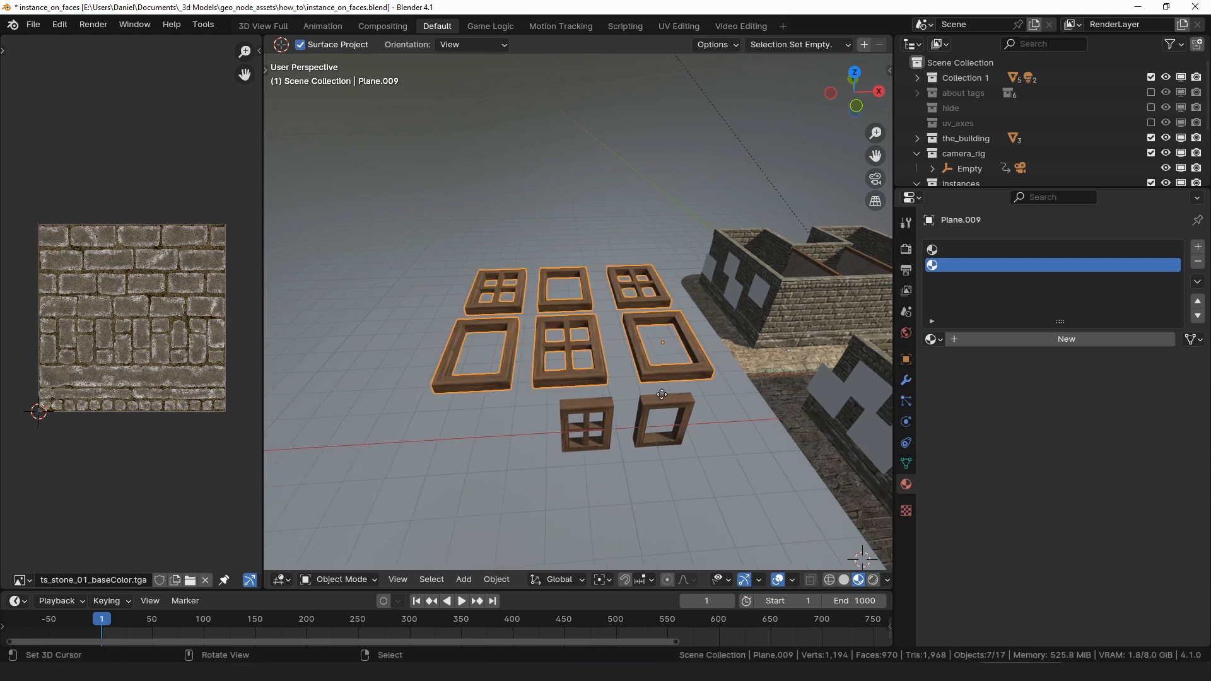
key("f3")
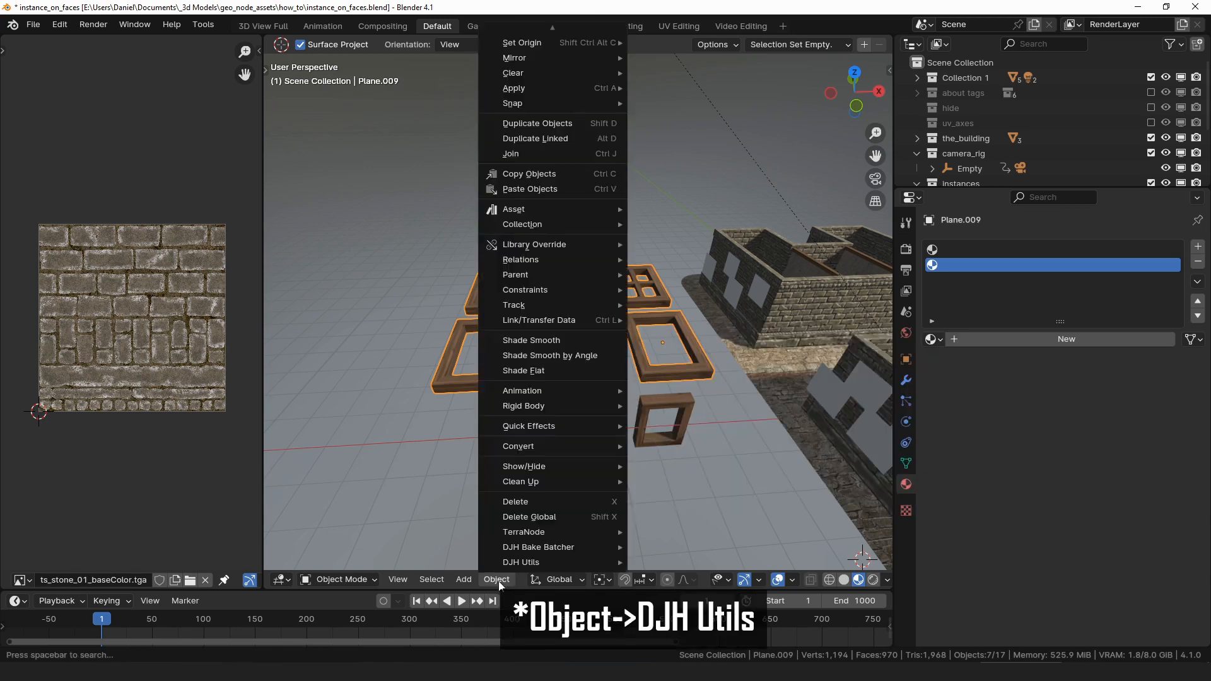
- Run DJH Utils' Create Materials for Instances on the plane via the command search
left_click(521, 561)
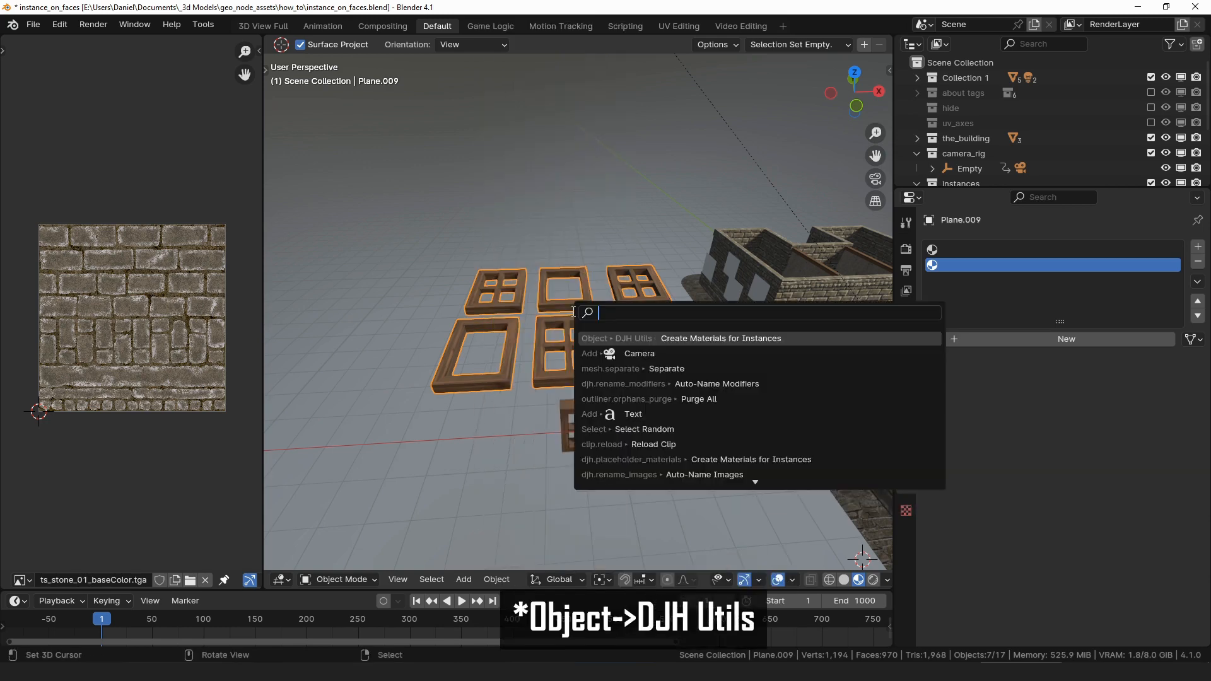
type("for ins")
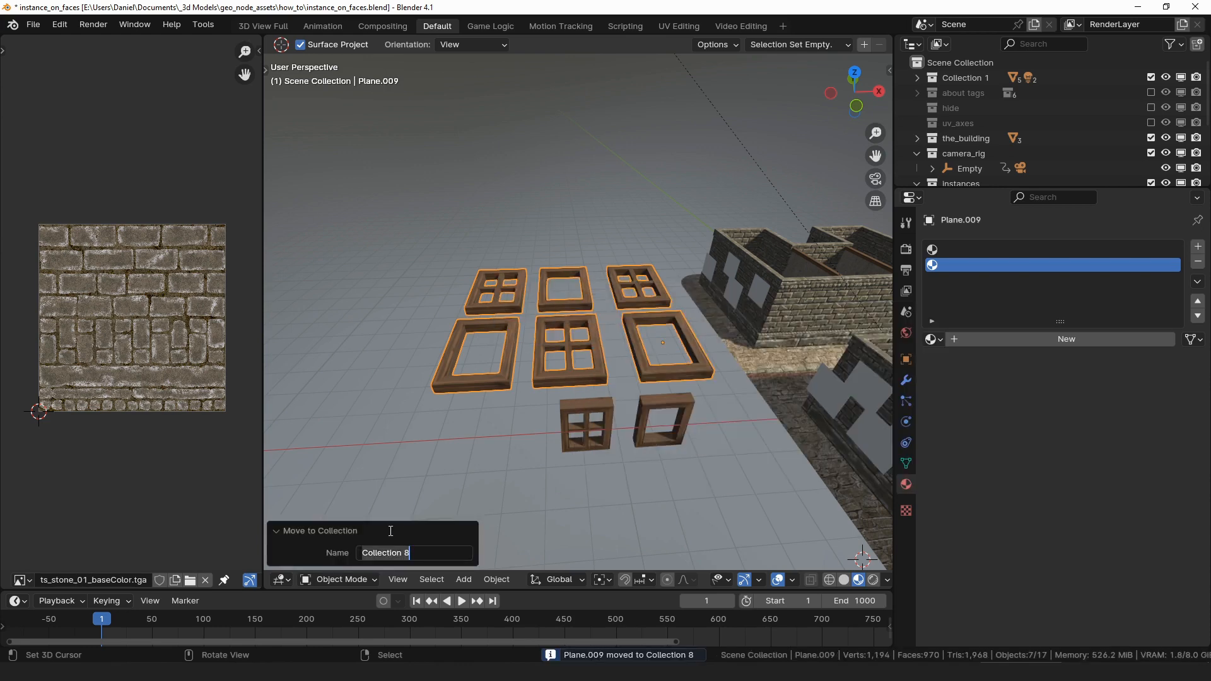
type("type in a")
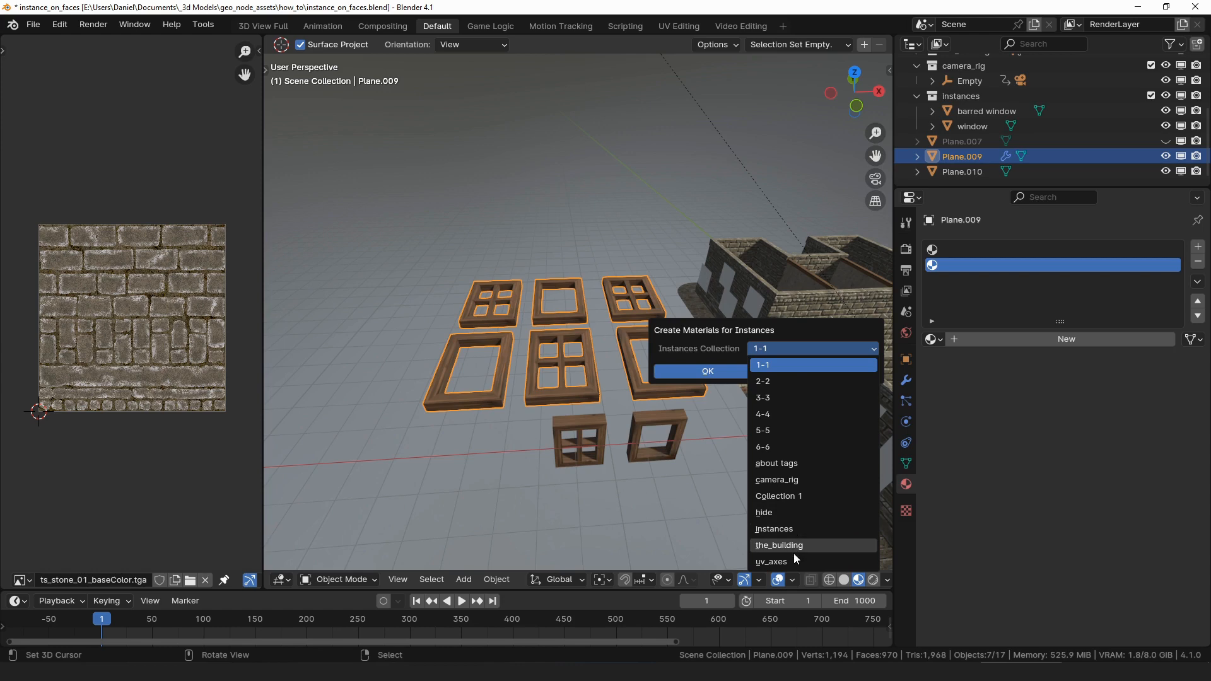
- Create idx_barred window and idx_window materials from the Instances collection and pick idx_window
left_click(773, 529)
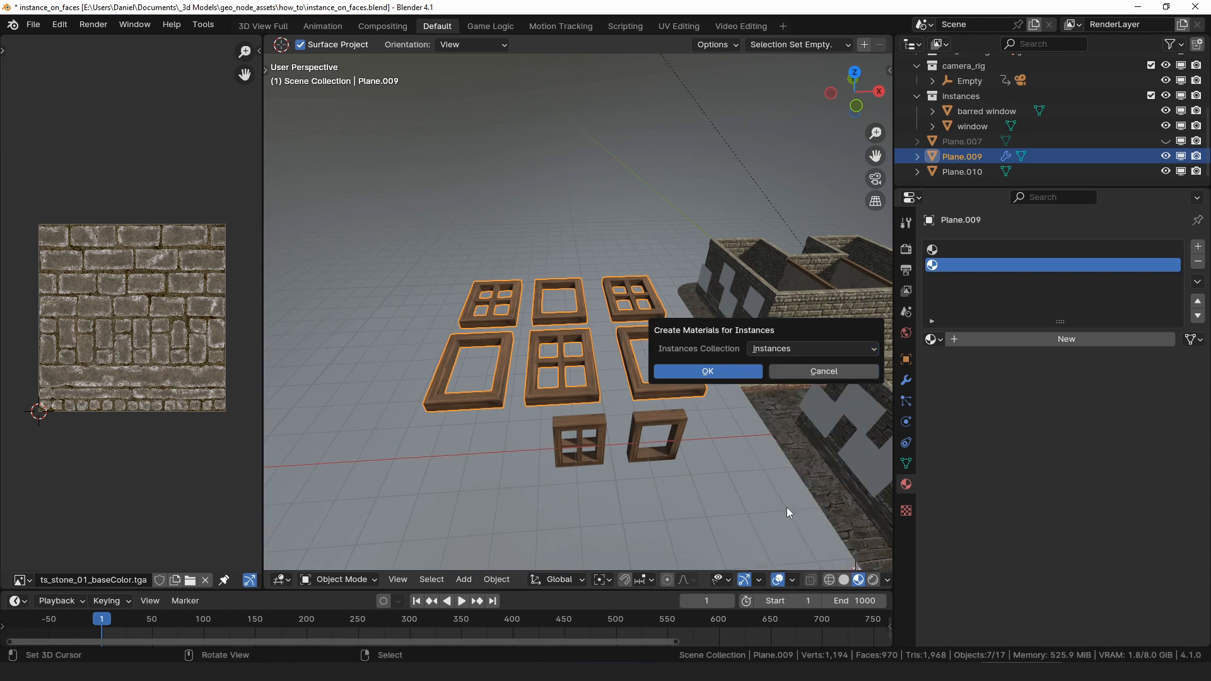
left_click(706, 371)
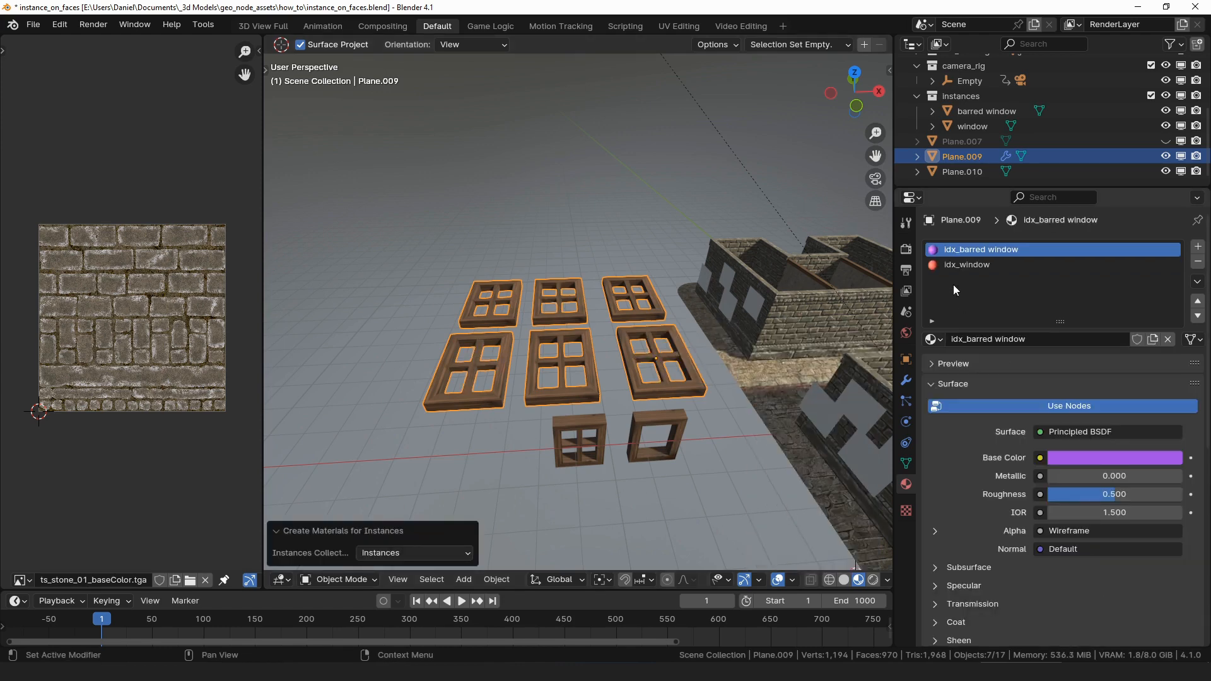
left_click(965, 263)
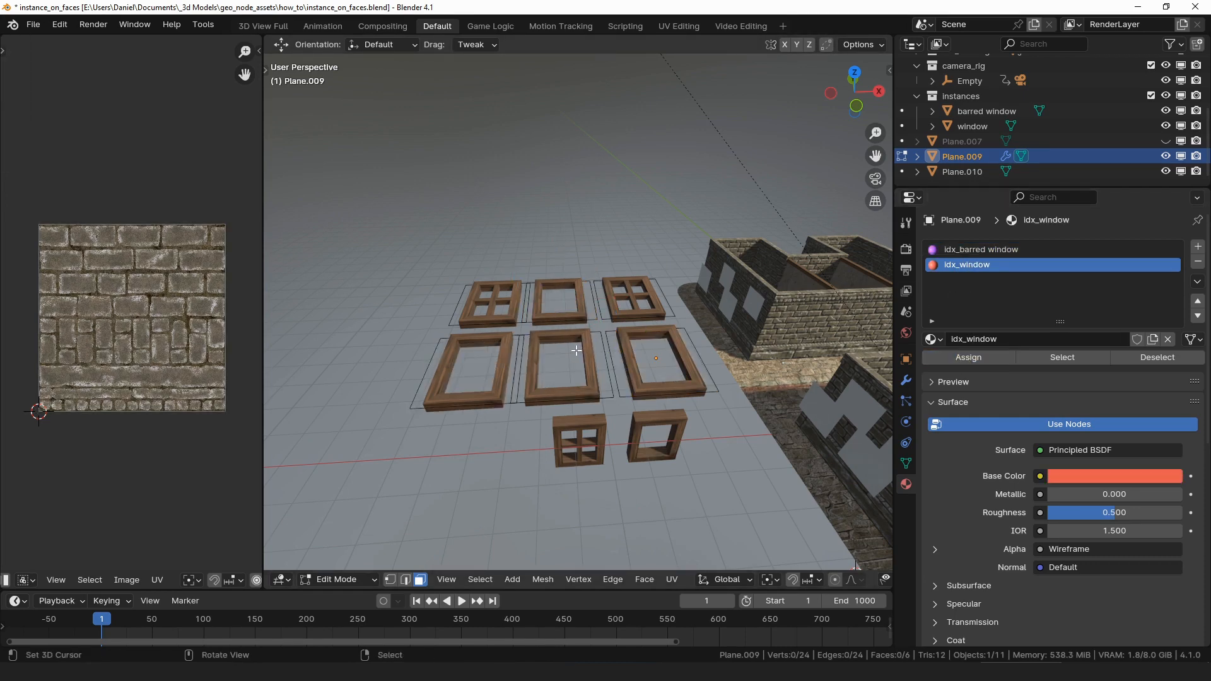
- Leave Edit Mode and delete the frame-test plane, keeping the two window models
key("Tab")
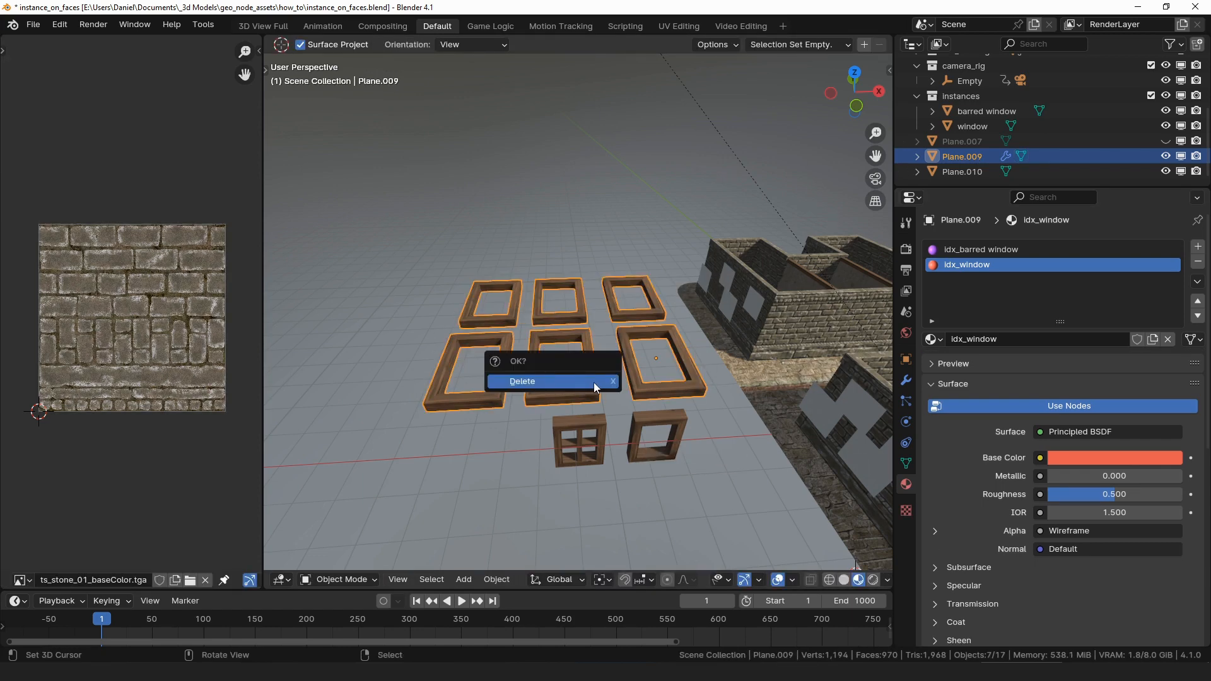
left_click(522, 381)
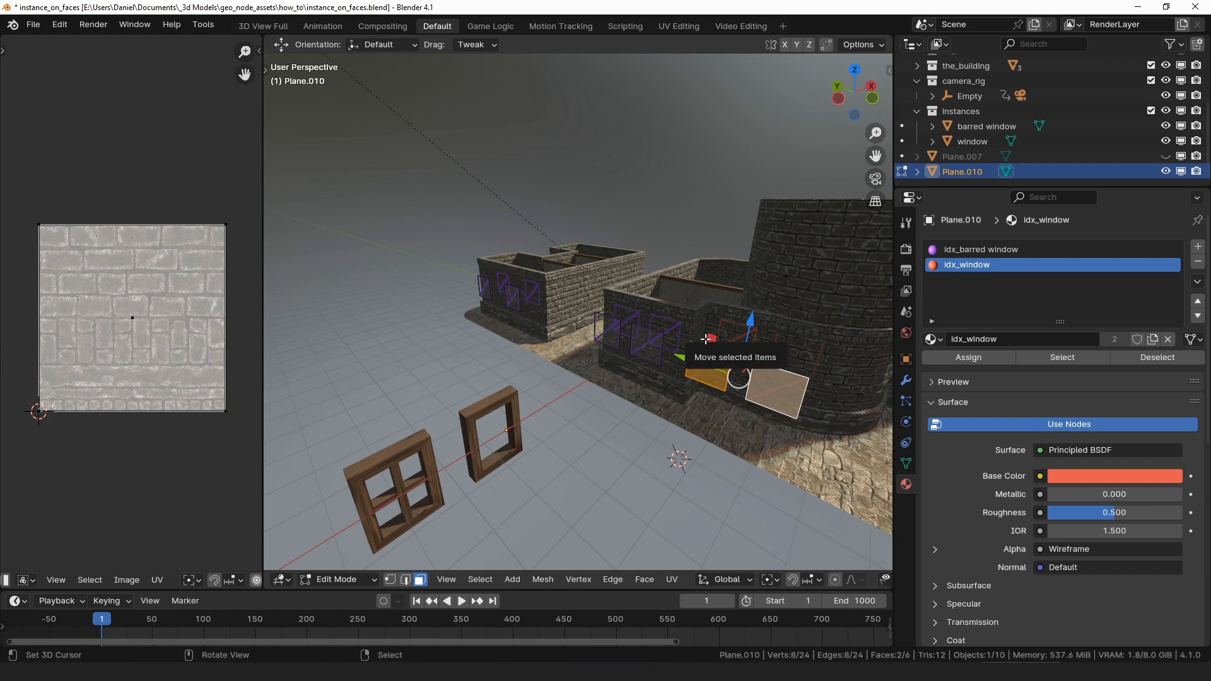
- Select the walls_ext stone walls object to show its modifier stack
left_click(979, 249)
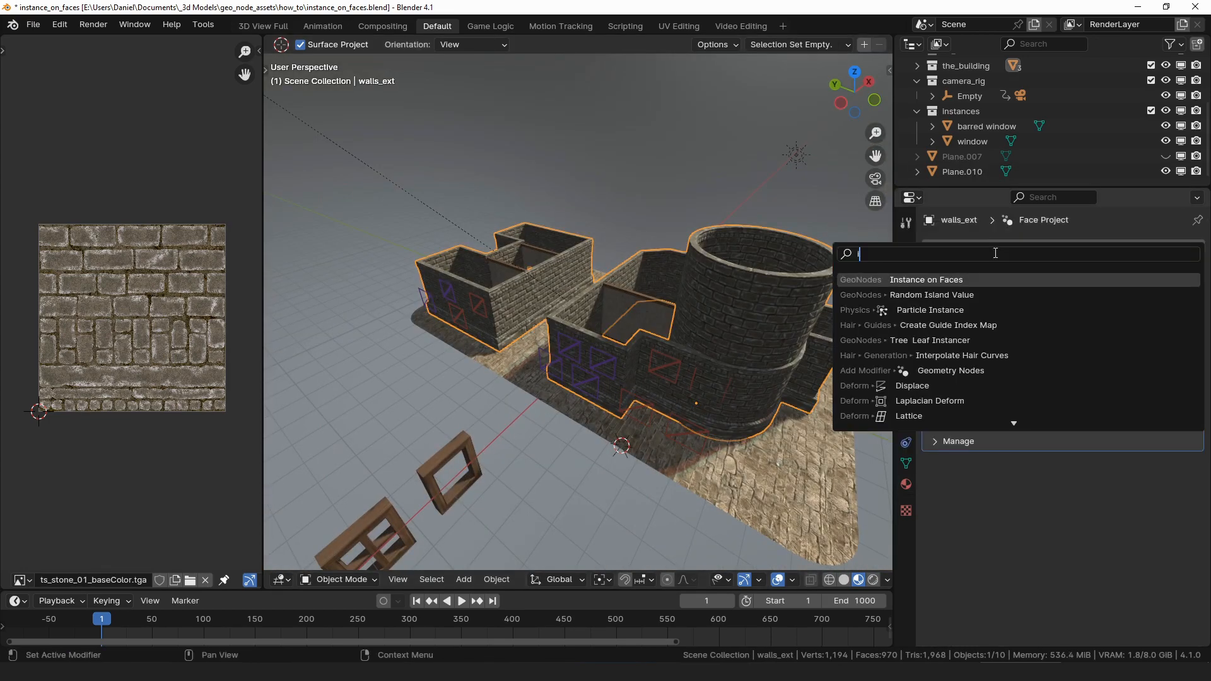
- Add an Instance on Faces modifier to walls_ext using the Instances collection
left_click(925, 280)
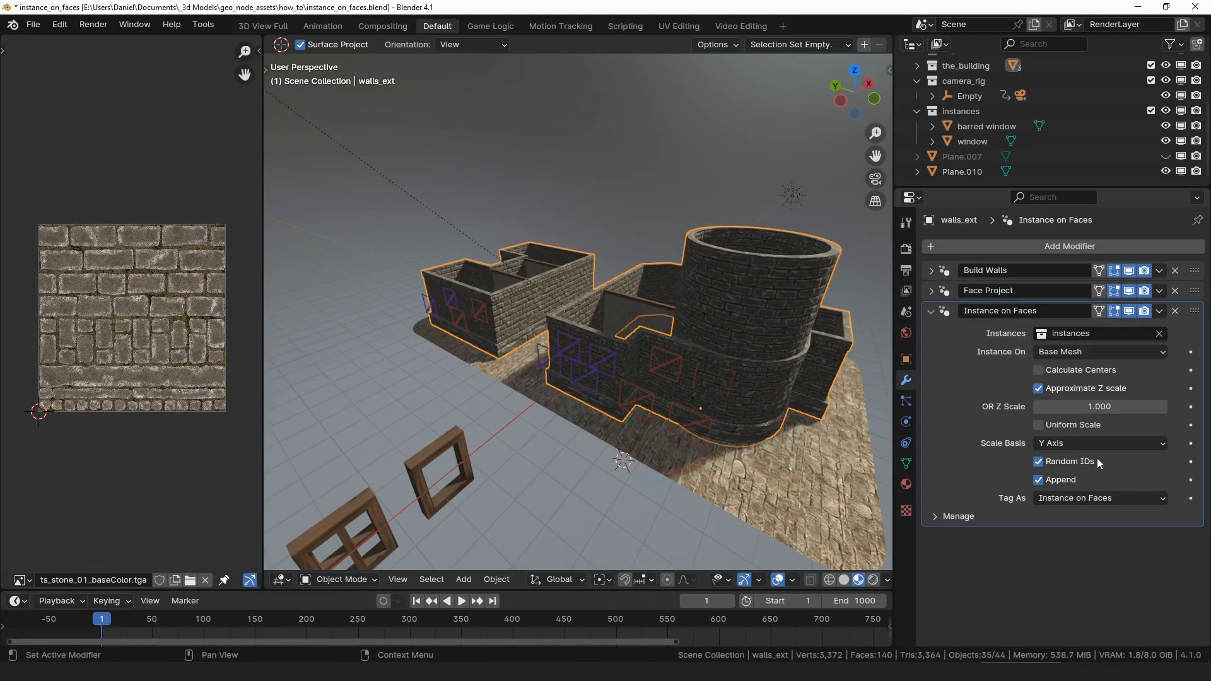
- Set Instance On to Face Project so window frames appear on the projected wall faces
left_click(1099, 352)
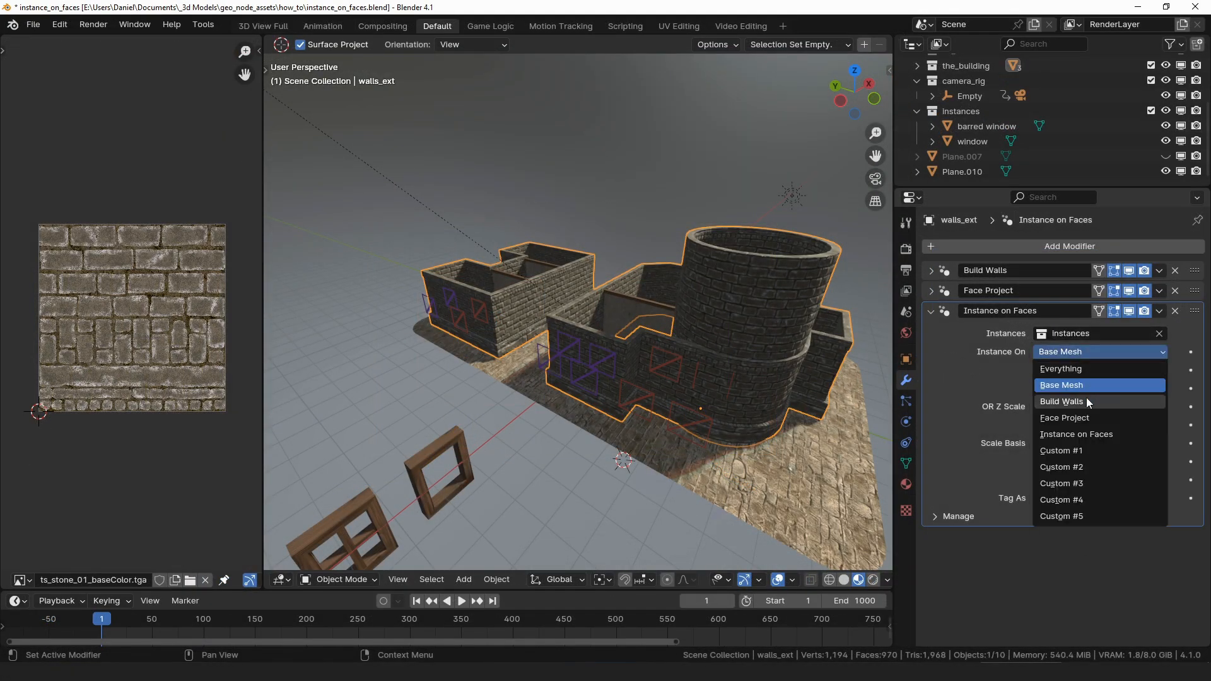
mouse_move(1086, 394)
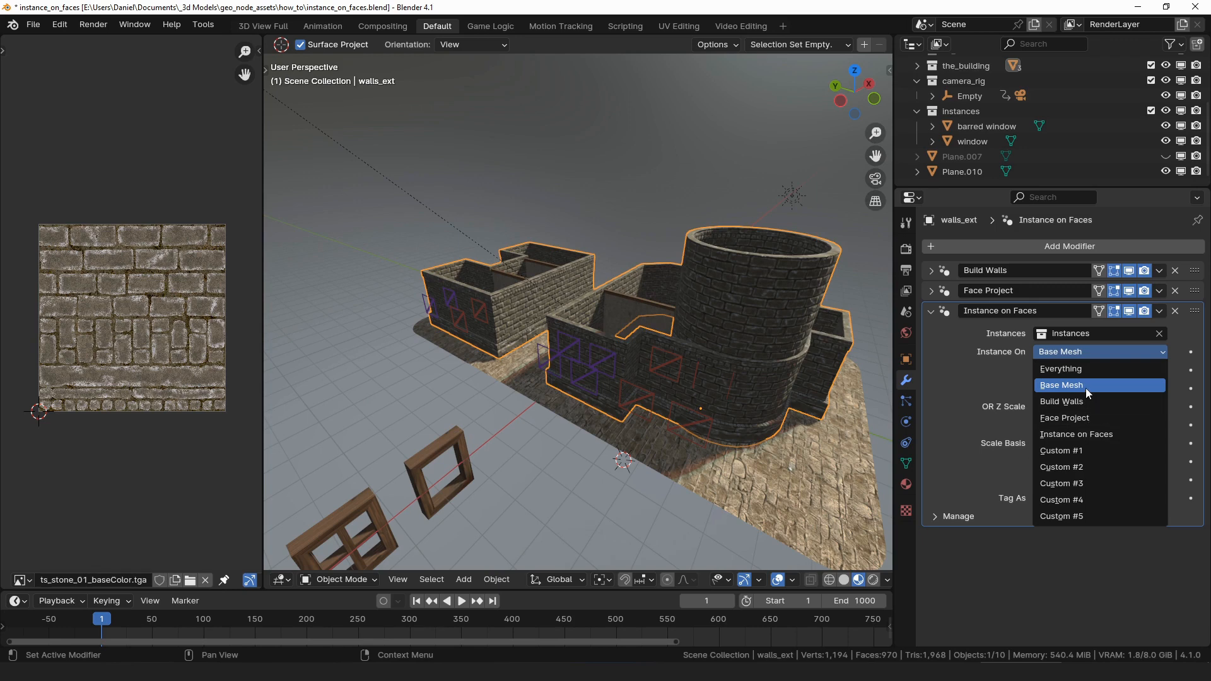
mouse_move(1089, 418)
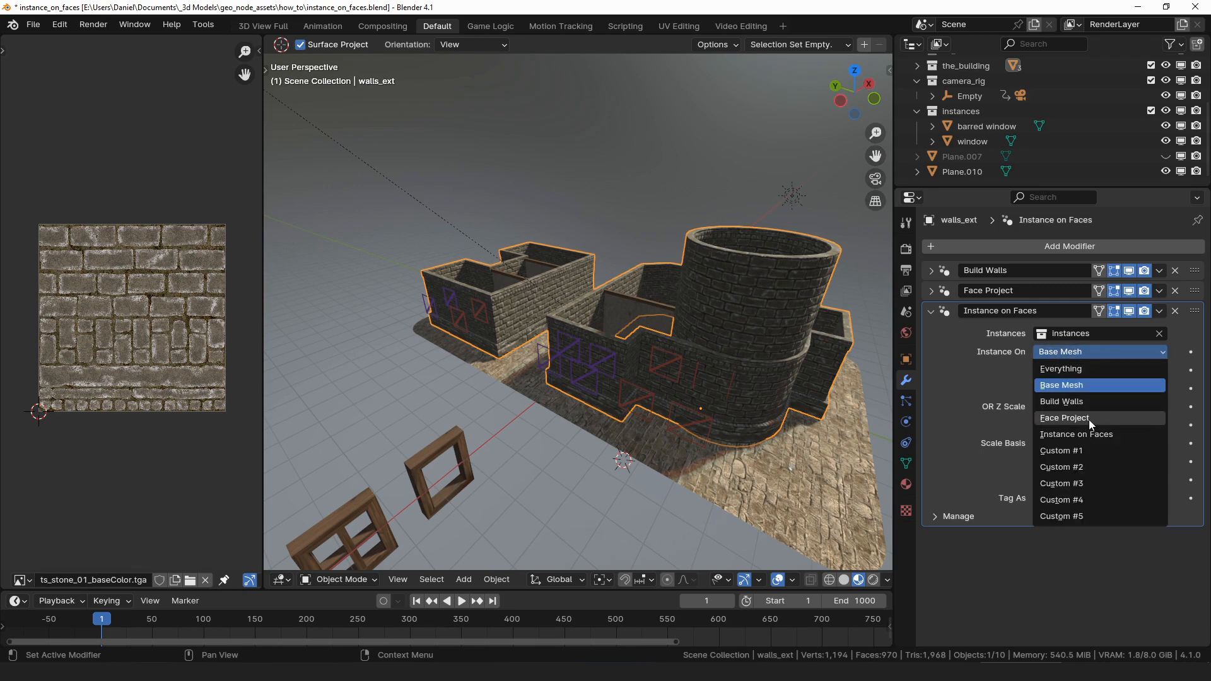
left_click(1064, 417)
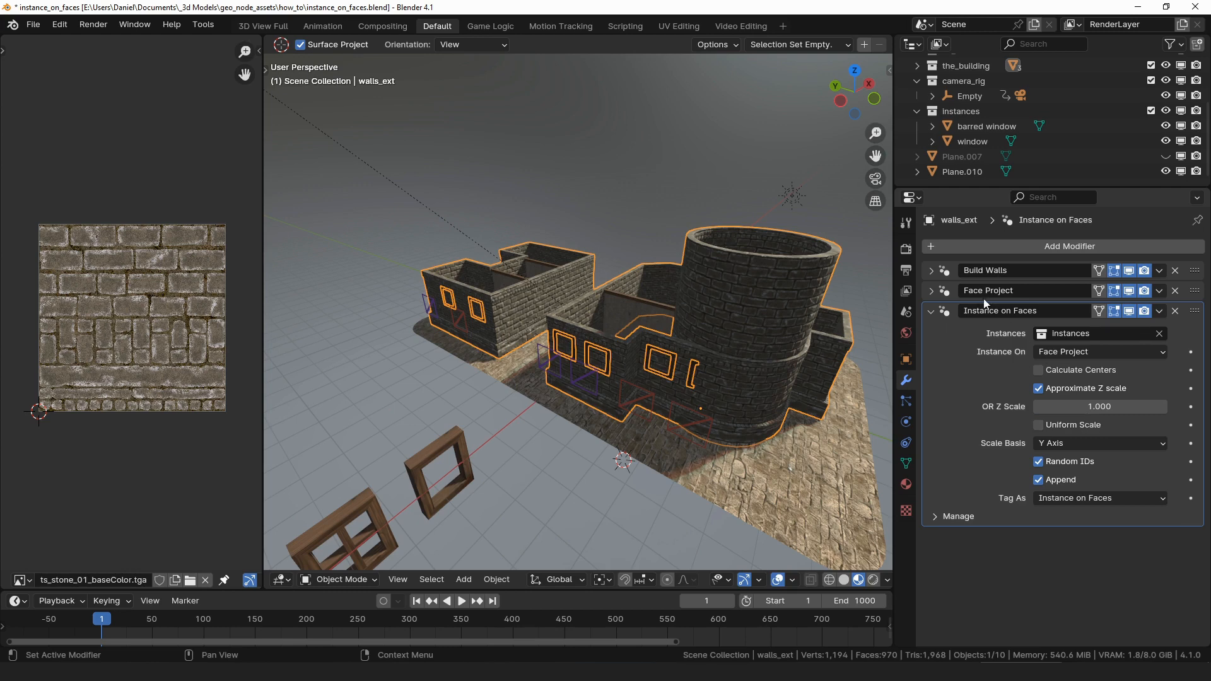
left_click(1096, 352)
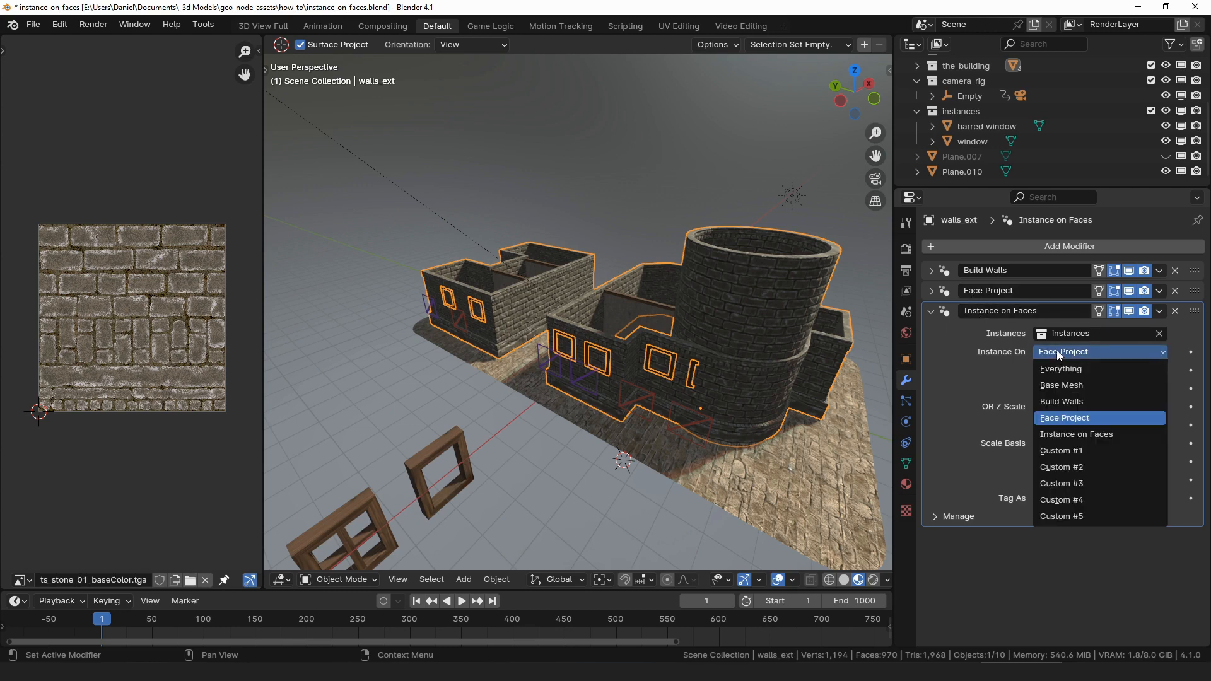
left_click(1064, 417)
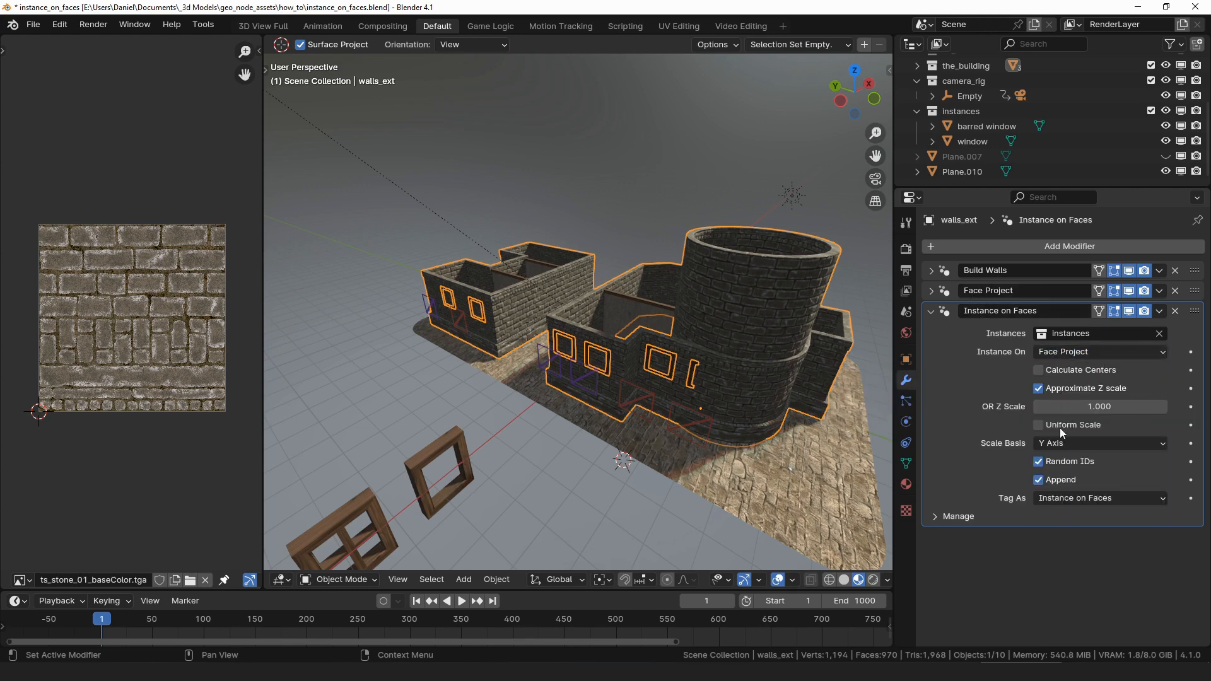
left_click(1038, 369)
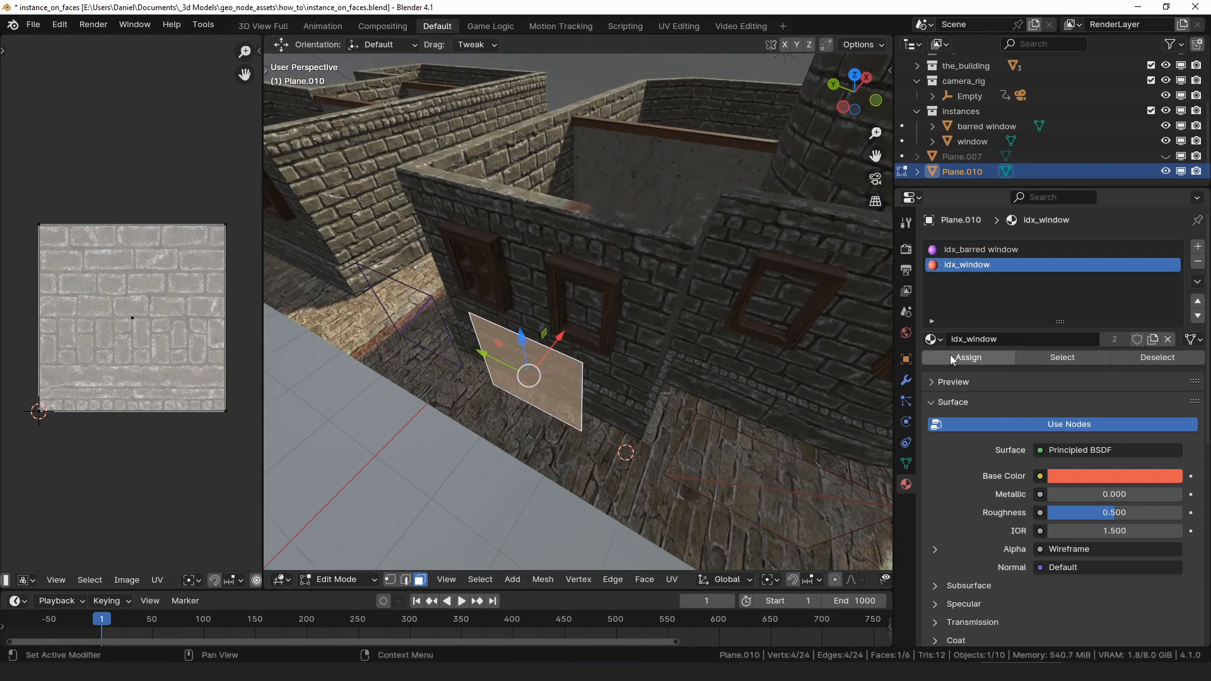
- Reposition the window face on Plane.010 near the wall
left_click_drag(529, 375, 541, 382)
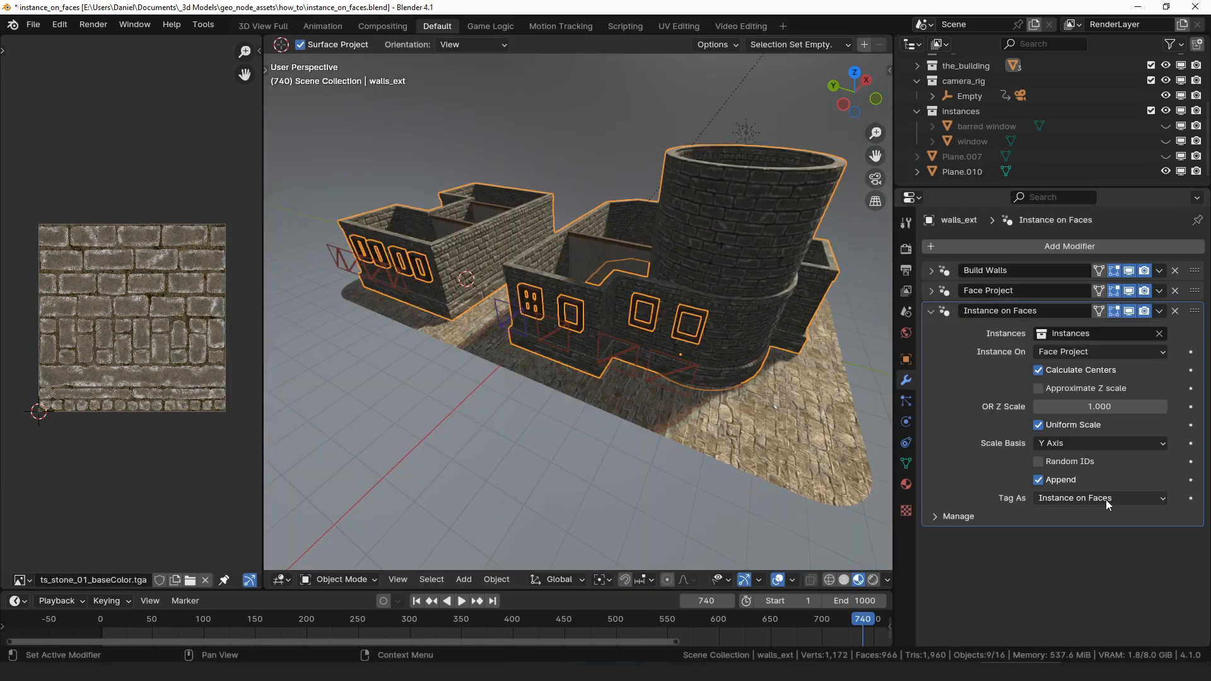
left_click(1096, 497)
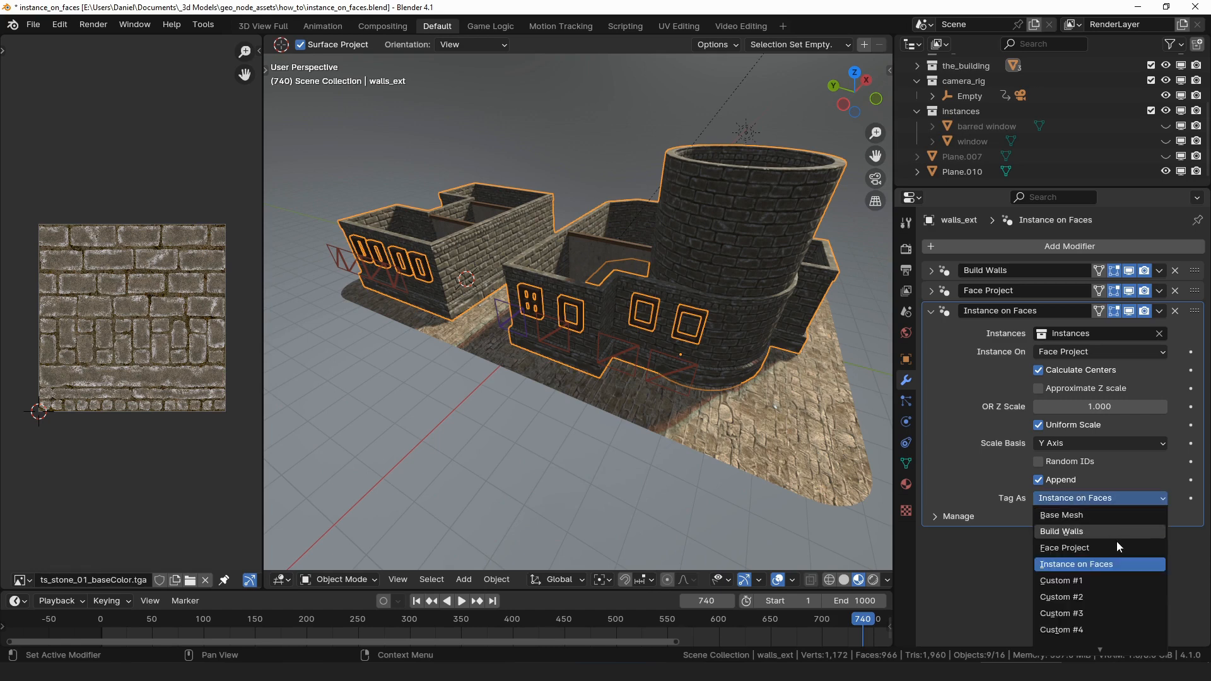
left_click(1099, 564)
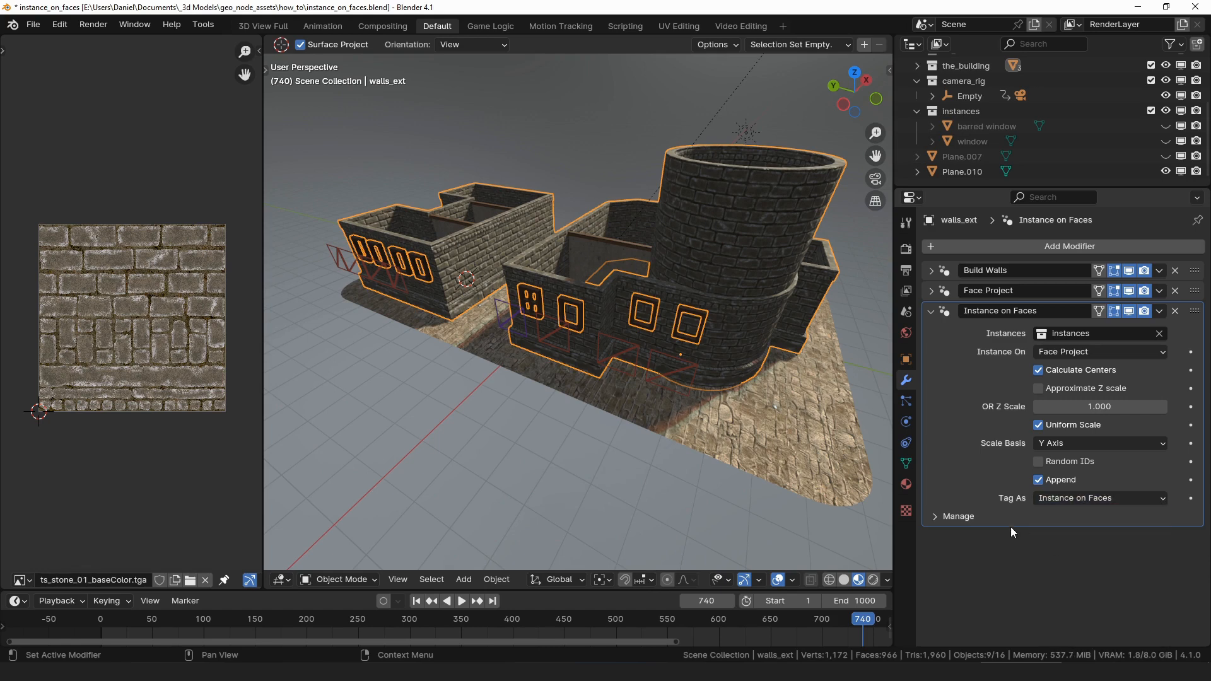
left_click(1099, 499)
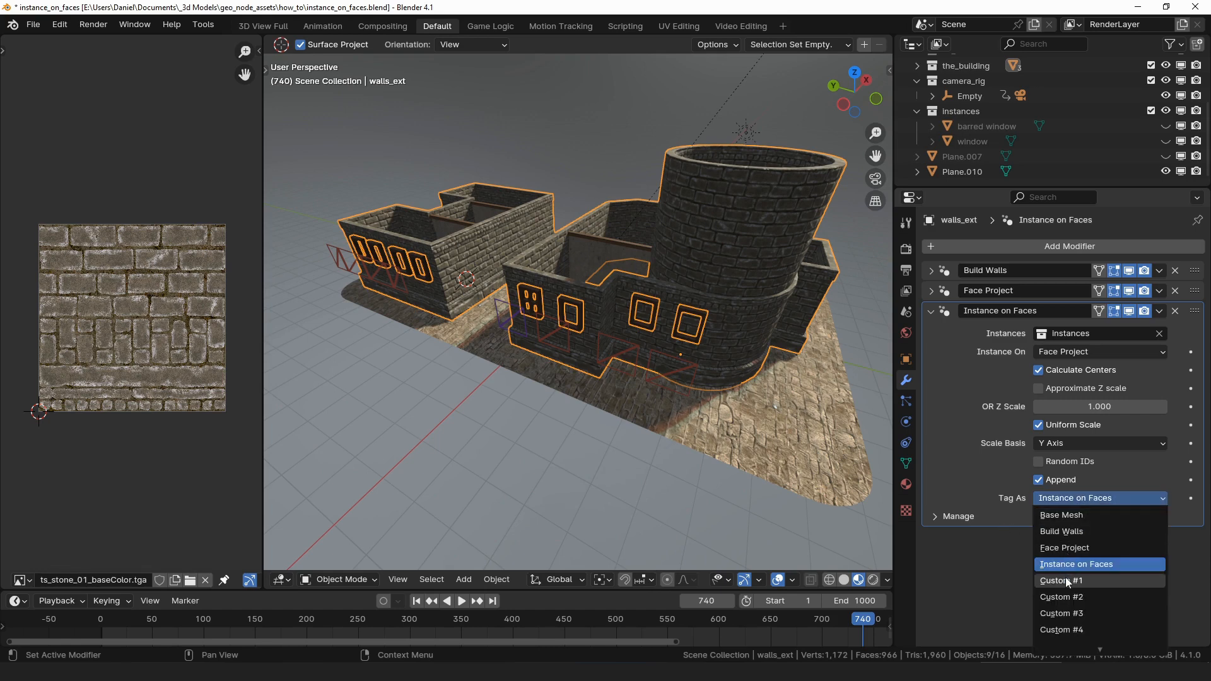
left_click(1062, 580)
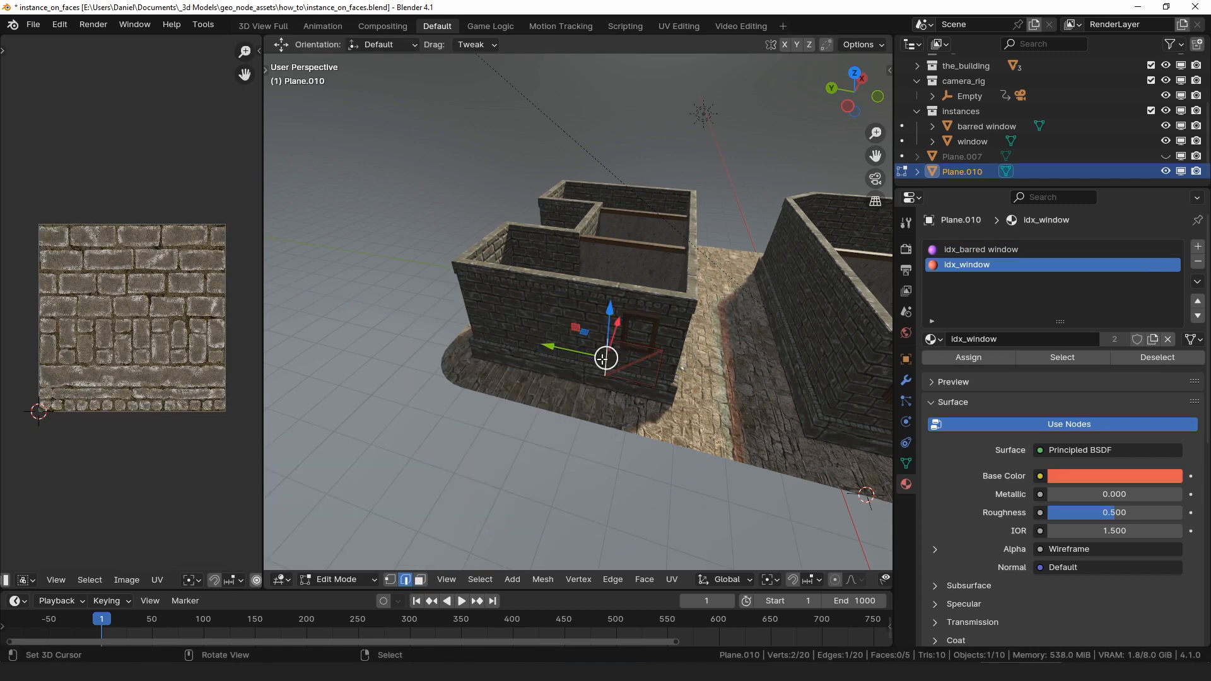
- Pull the view back to the whole building and select the barred window model with ai_wood_01
left_click_drag(607, 357, 459, 325)
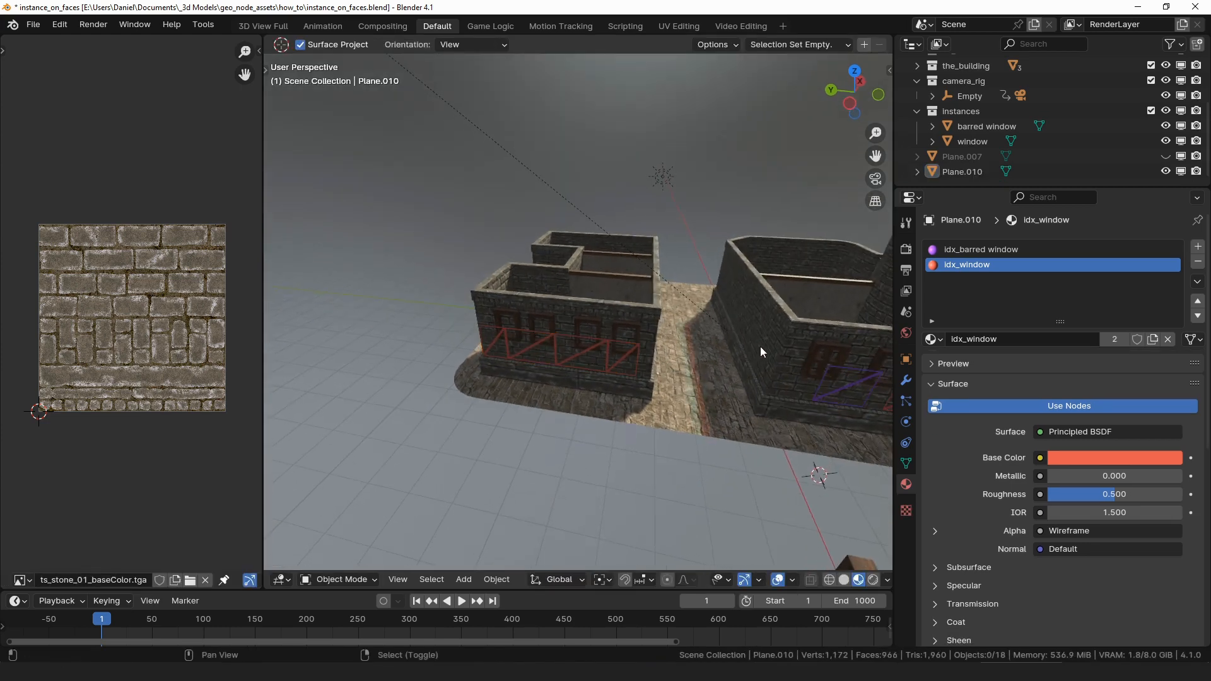
left_click_drag(761, 352, 502, 456)
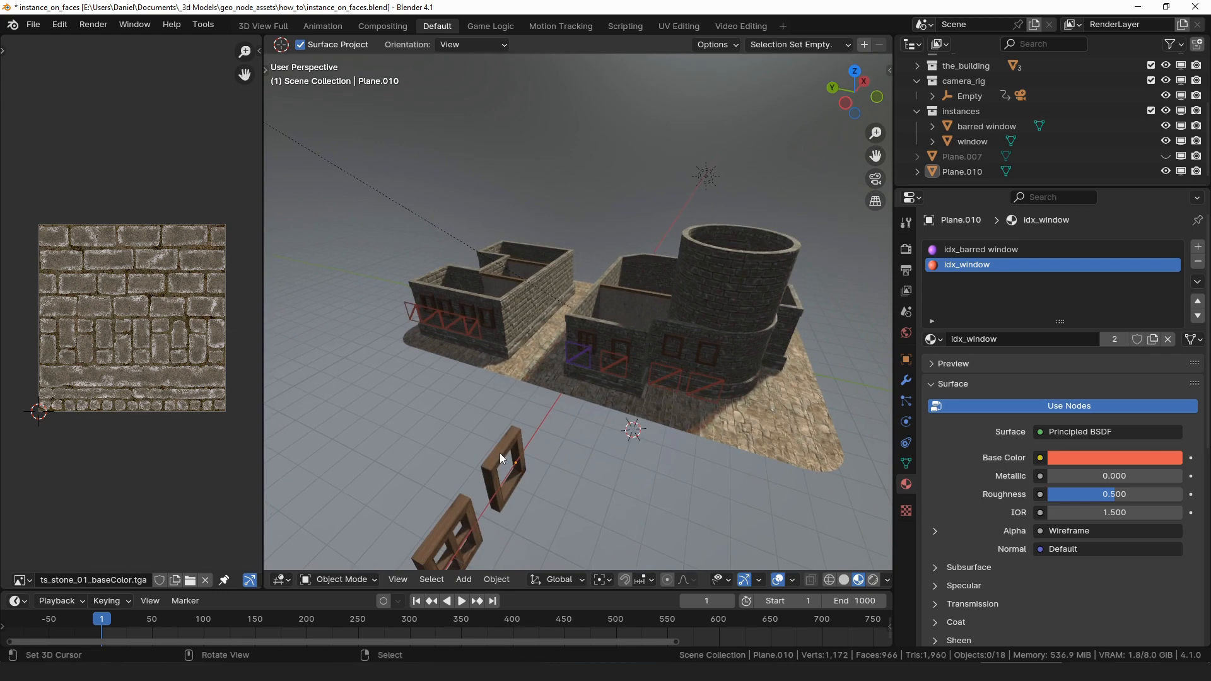
left_click(985, 126)
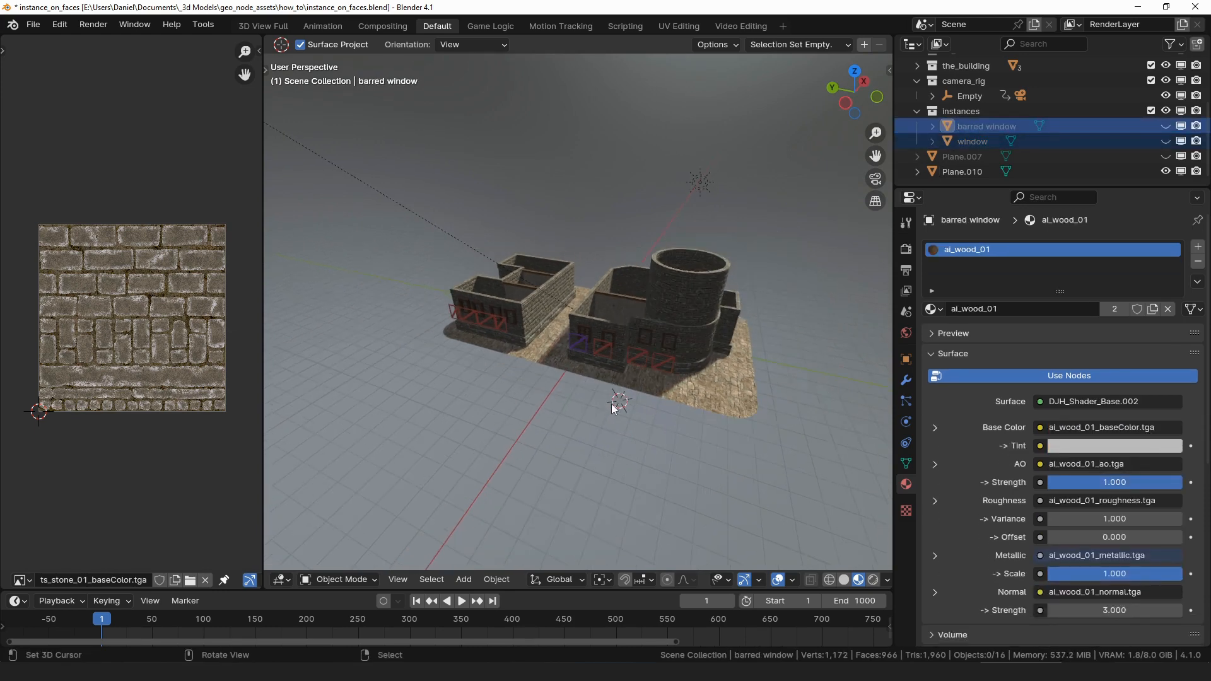